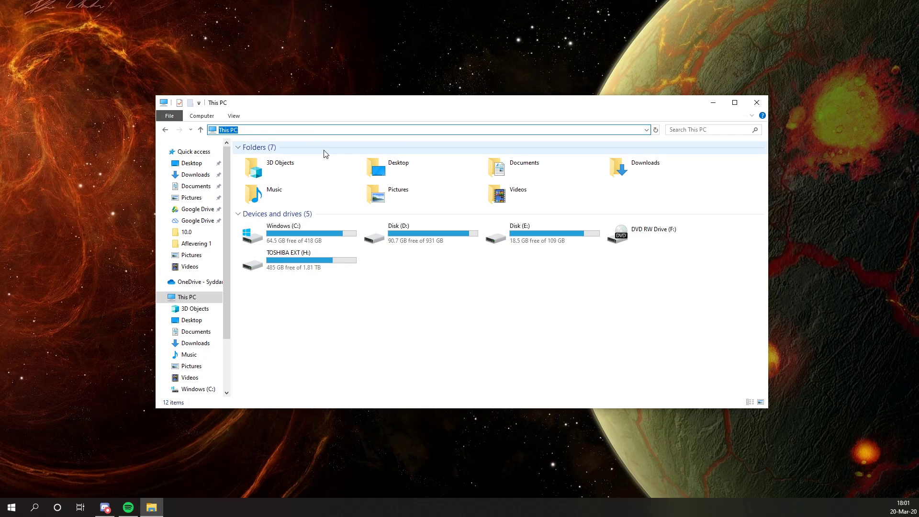
Go to the AppData Roaming Plugins folder via %appdata%
type("%appda")
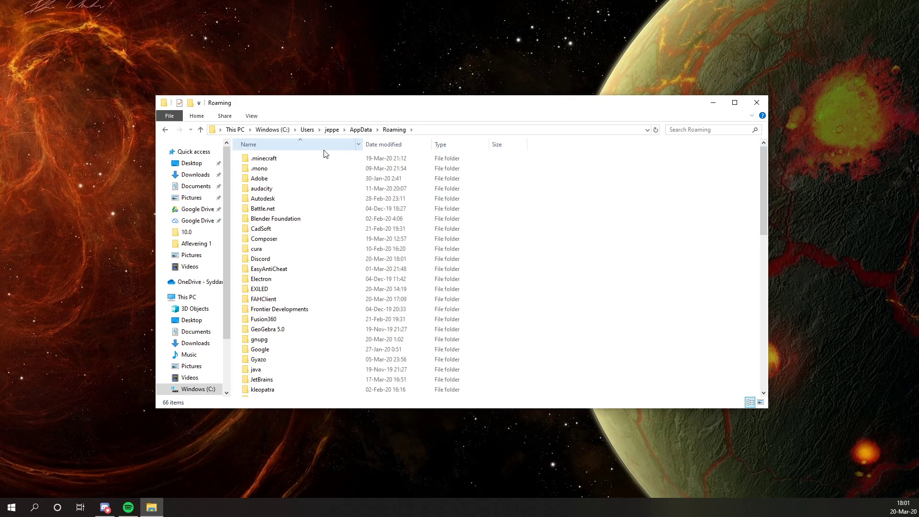
left_click(263, 249)
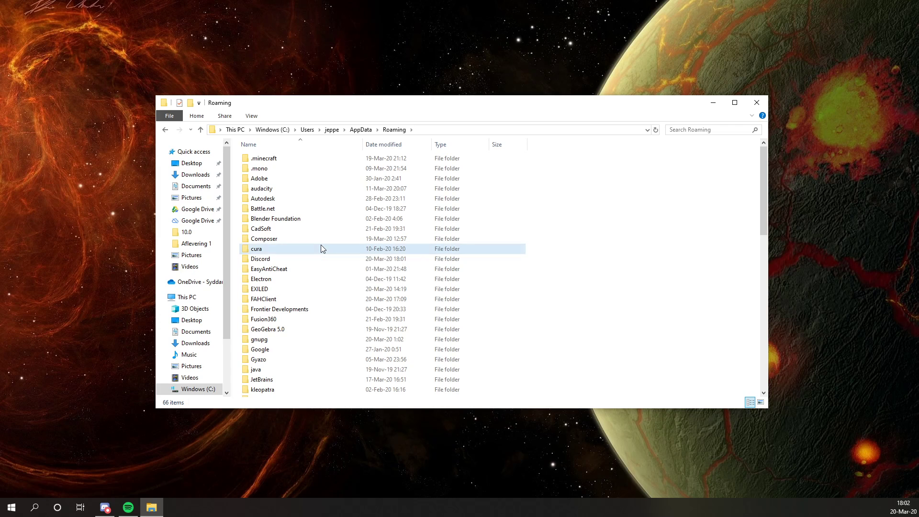
left_click(256, 248)
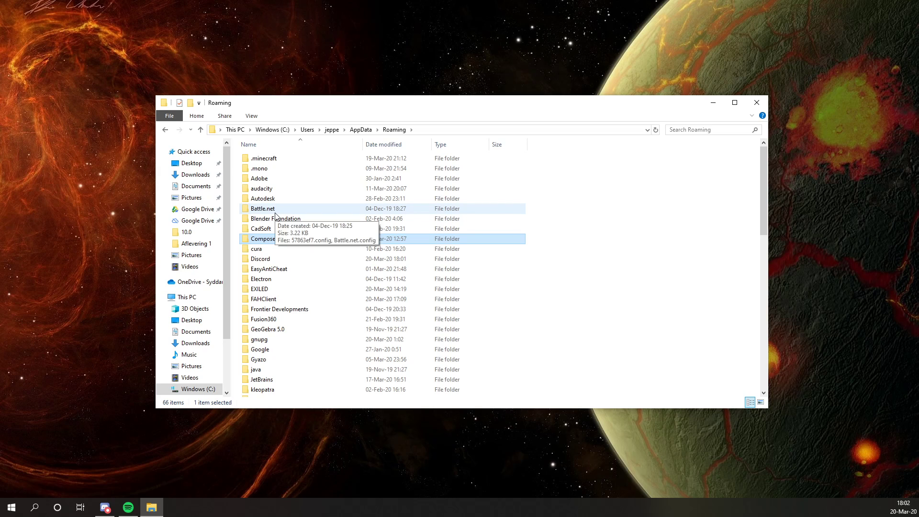
scroll("down", 3)
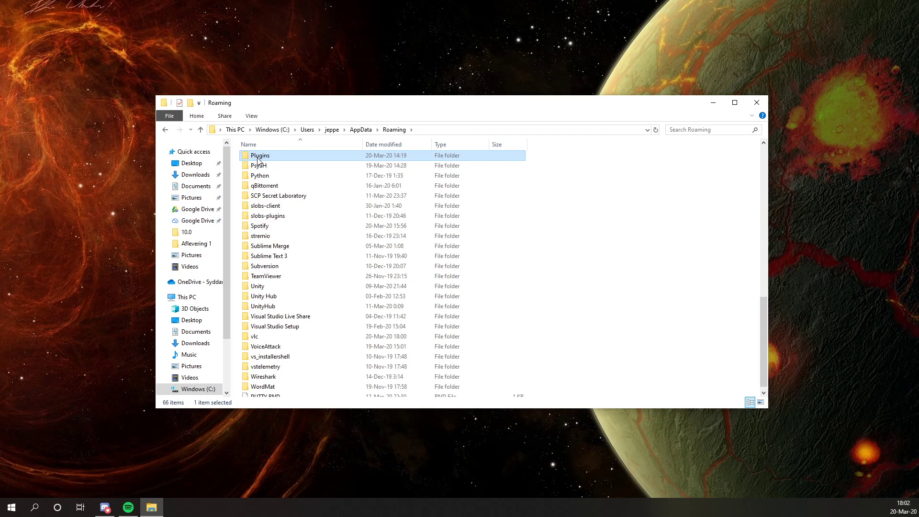
double_click(260, 155)
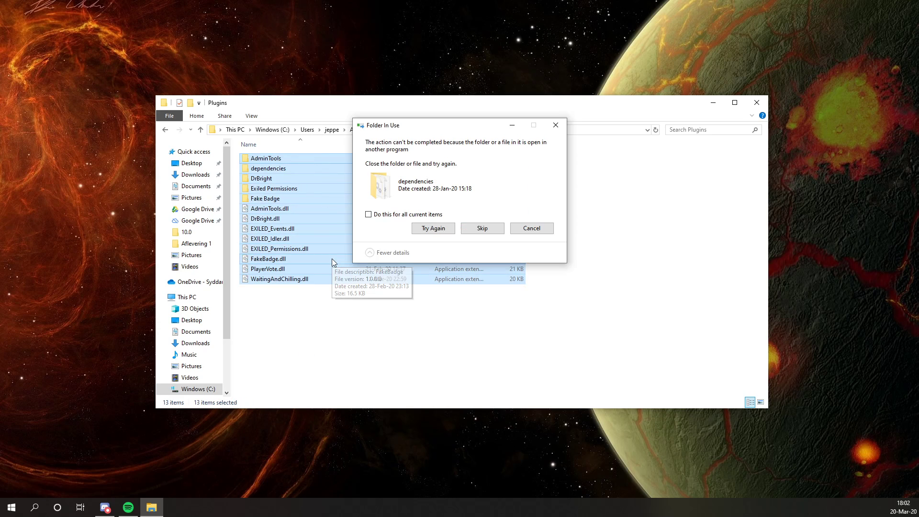
Delete the old plugins, skipping the in-use dependencies folder, and check its Logger.dll
left_click(482, 227)
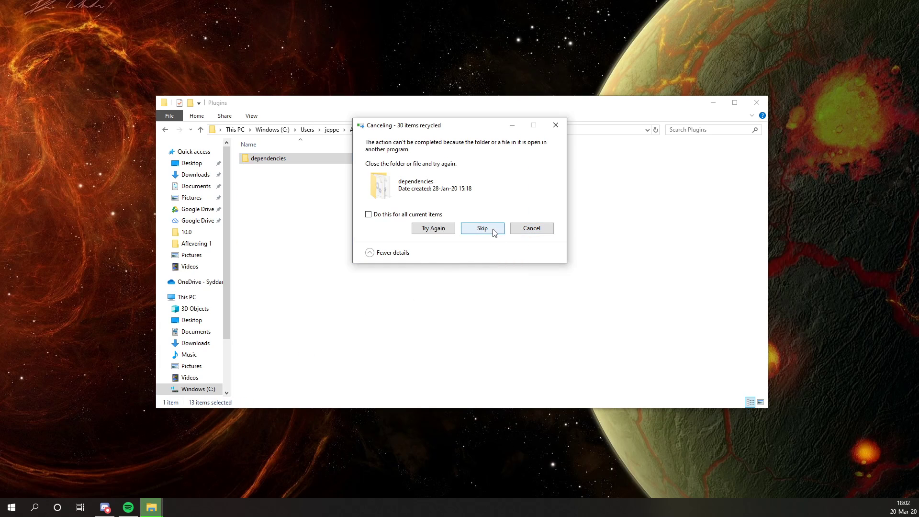
left_click(481, 228)
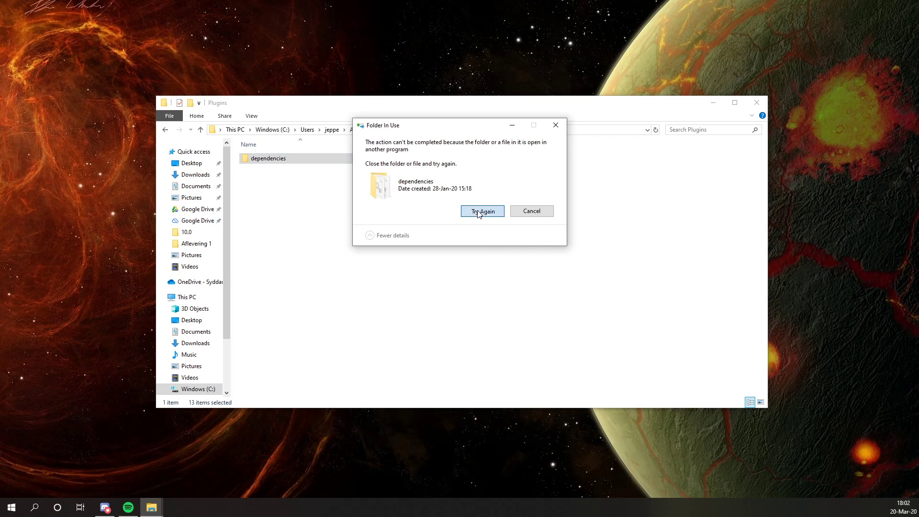
left_click(482, 211)
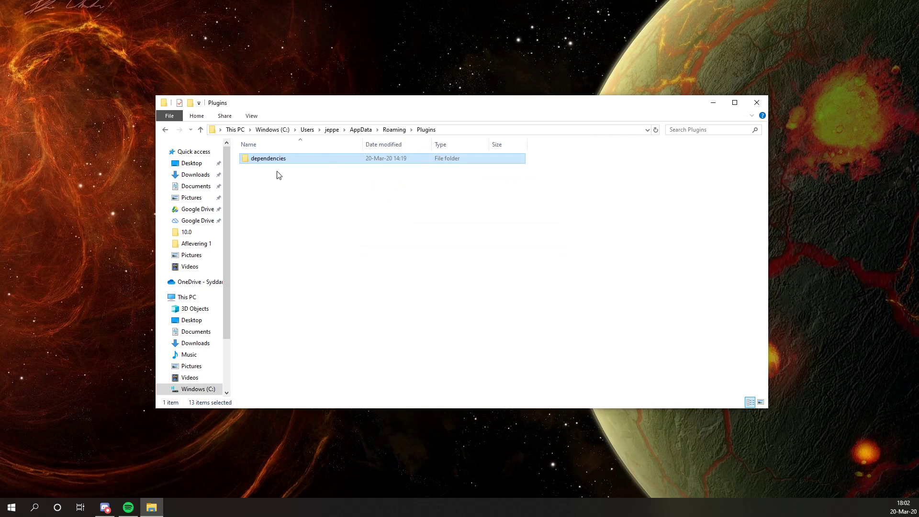
double_click(268, 159)
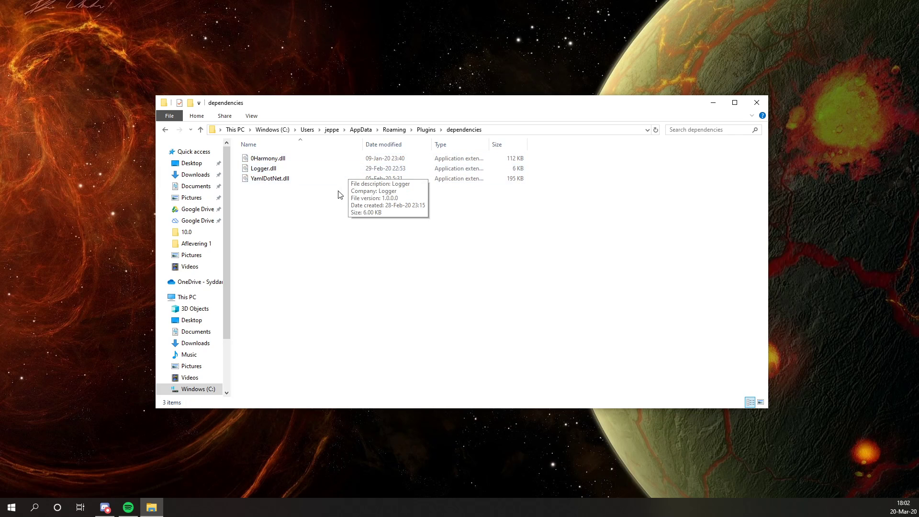
left_click(262, 168)
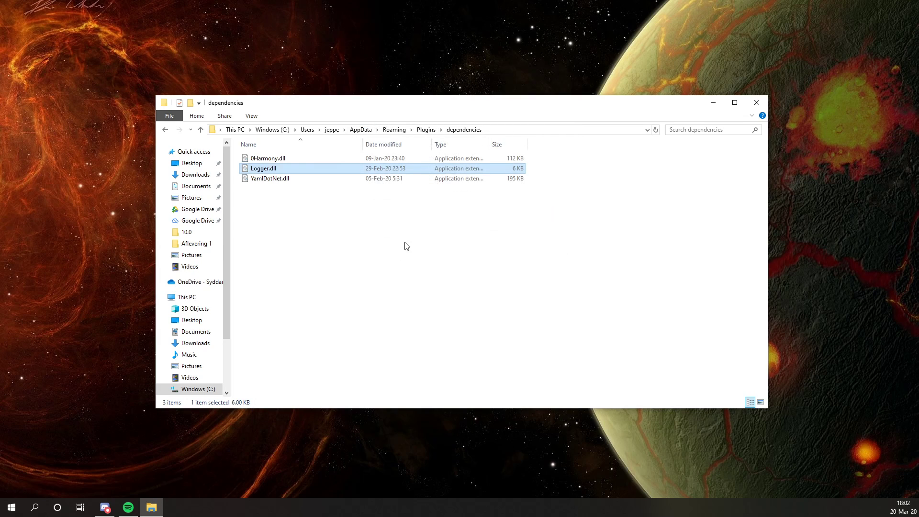
left_click(200, 130)
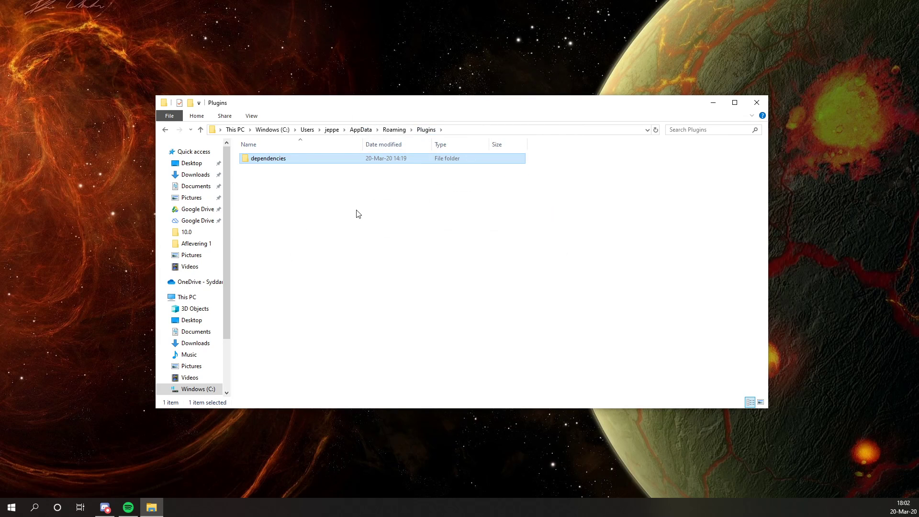
left_click(374, 219)
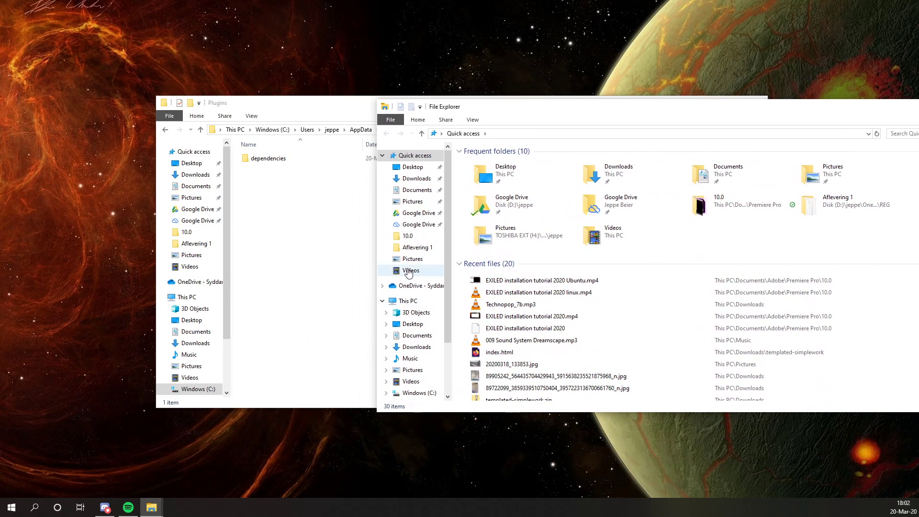
Extract EXILED.tar.gz from Downloads and copy its Plugins DLLs into Roaming\Plugins
left_click(416, 178)
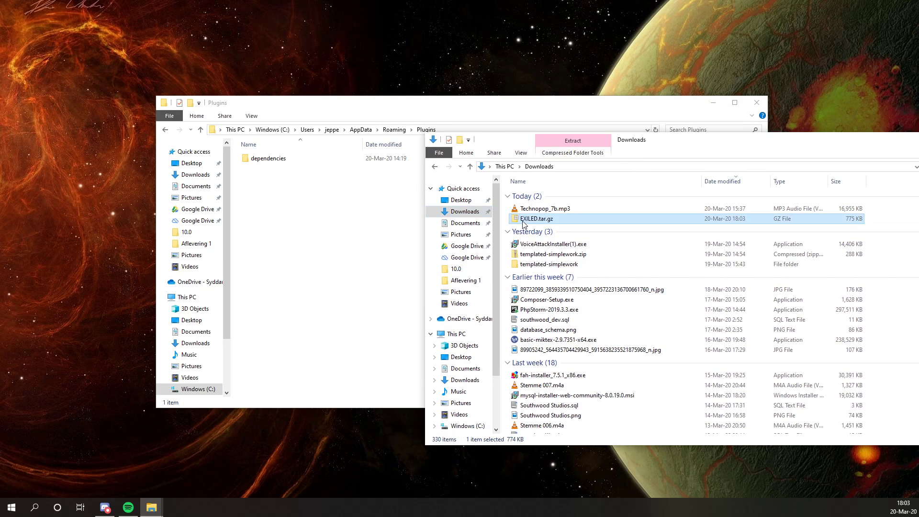
right_click(536, 219)
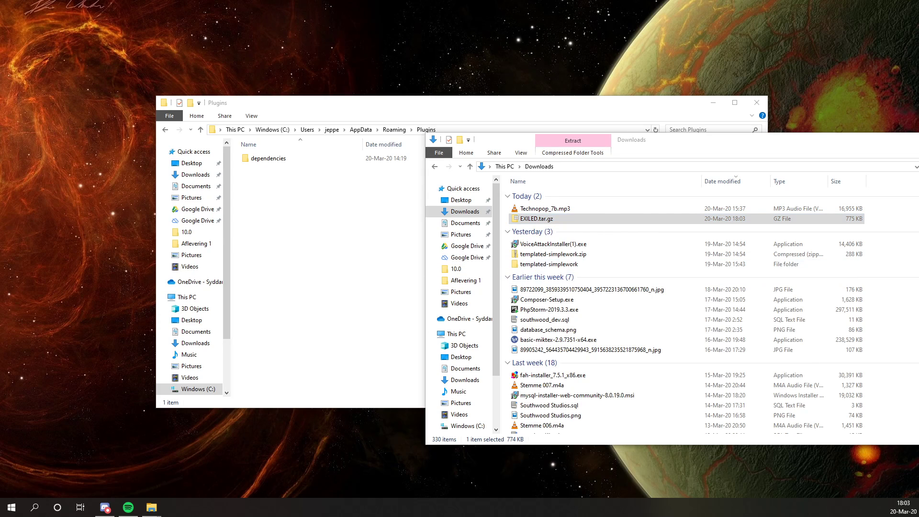
left_click(571, 140)
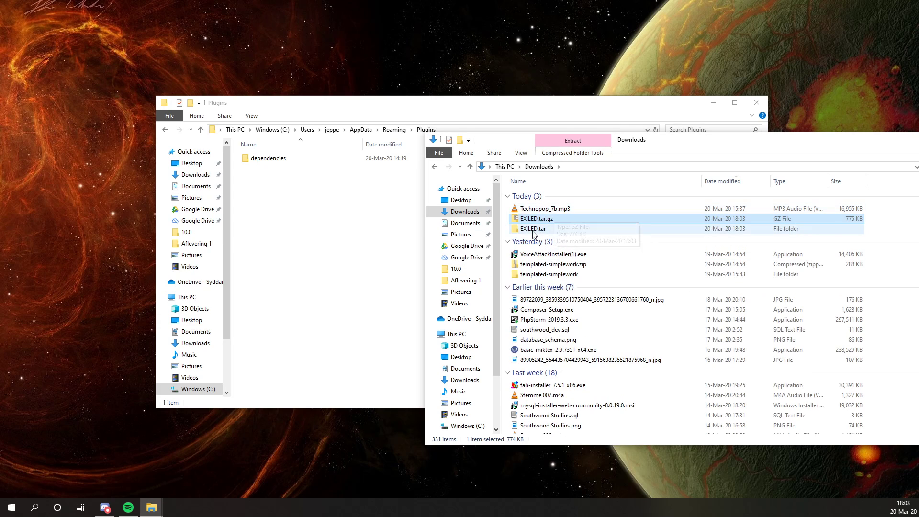
double_click(532, 229)
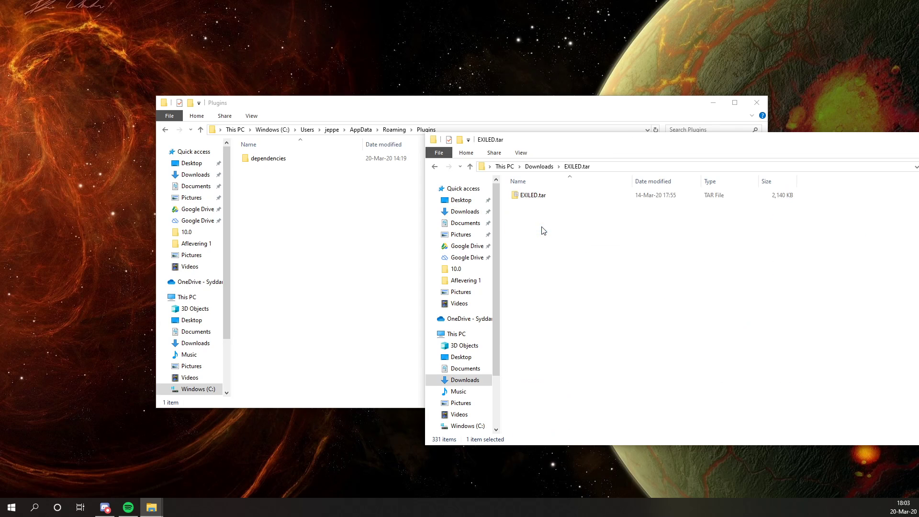
right_click(530, 194)
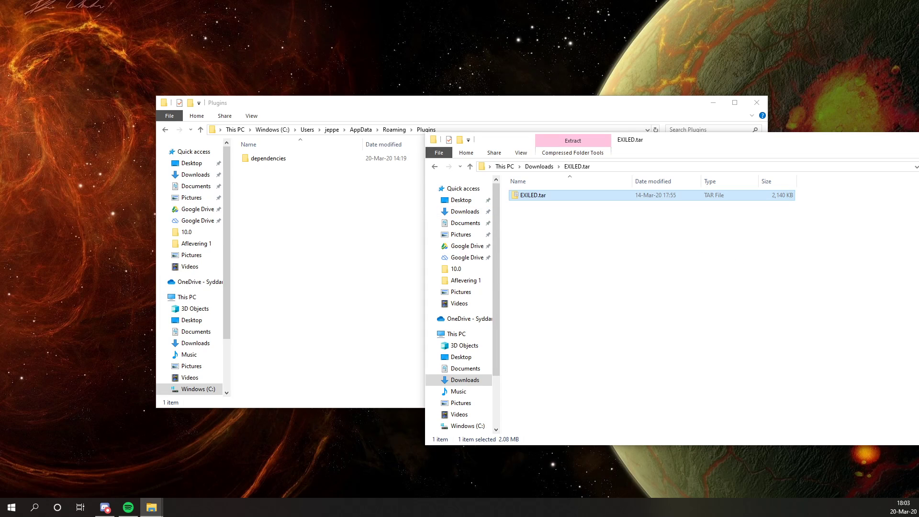
double_click(533, 195)
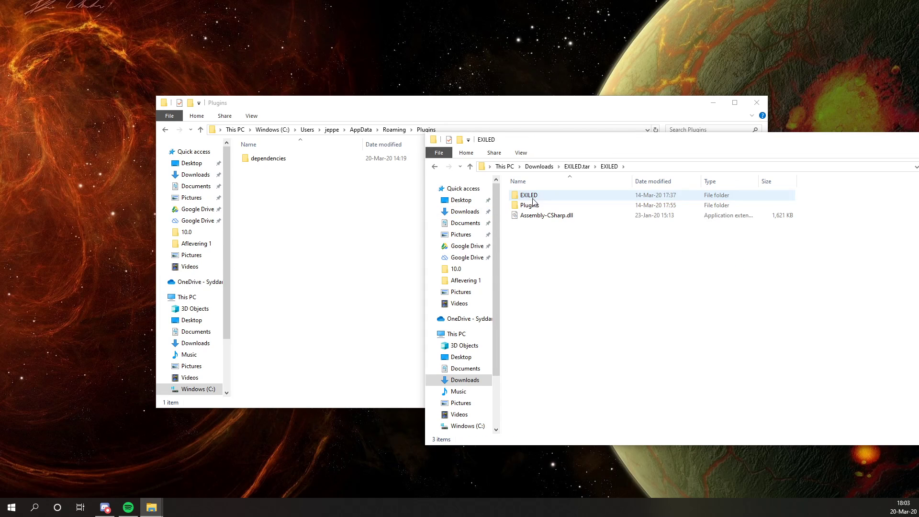
double_click(528, 205)
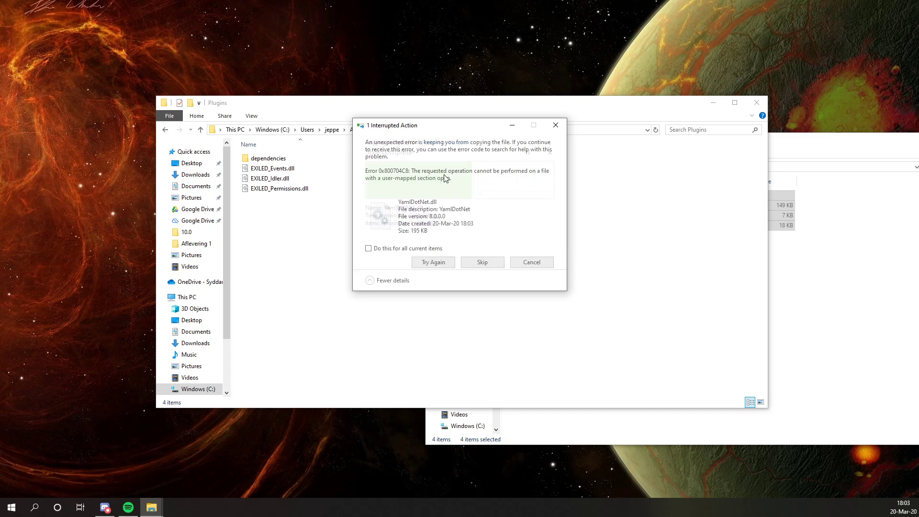
left_click(482, 262)
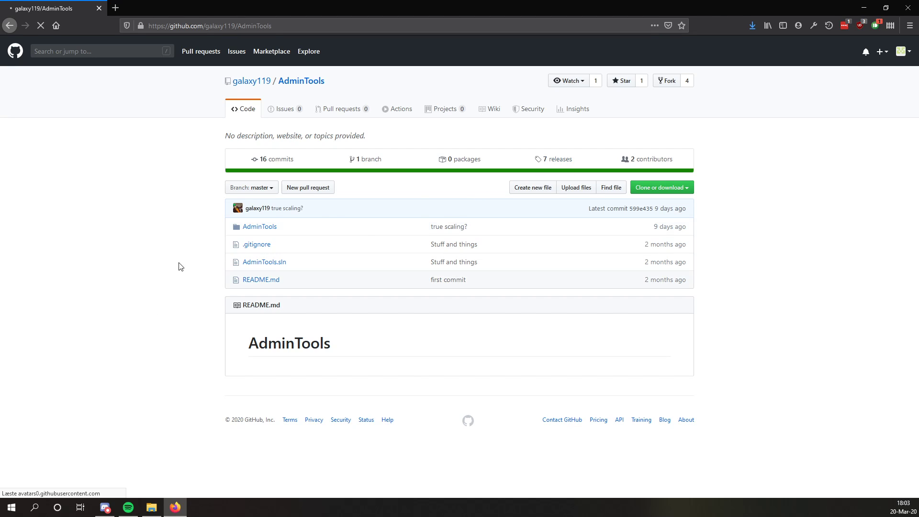
Download AdminTools.dll from the AdminTools 1.3.0 release assets
left_click(552, 159)
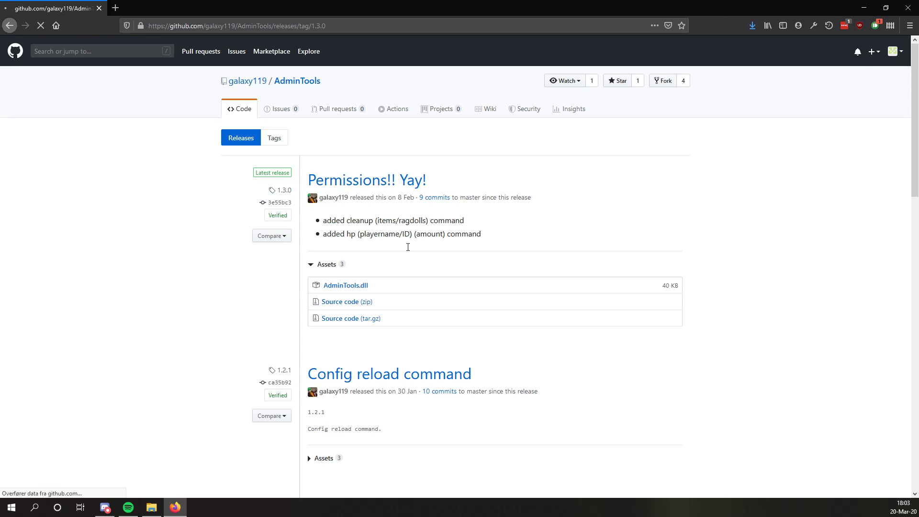
left_click(346, 284)
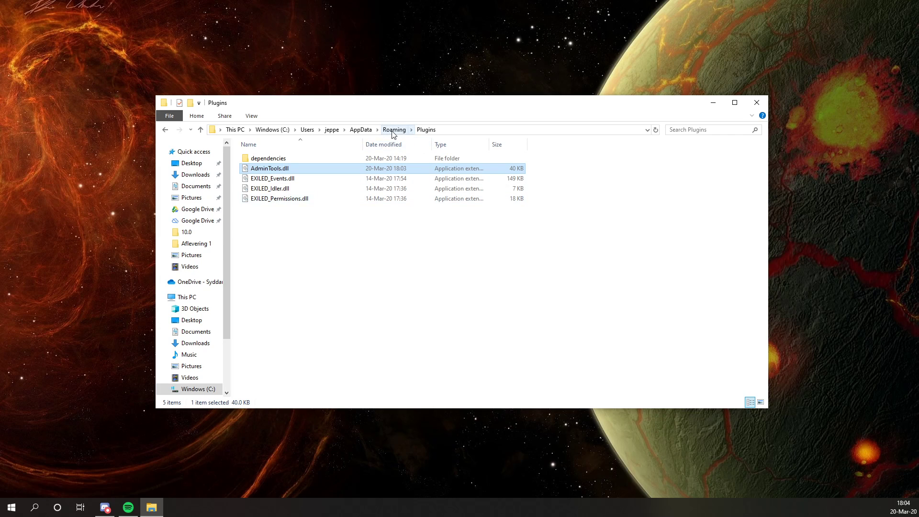
Open the EXILED folder under AppData Roaming
left_click(394, 130)
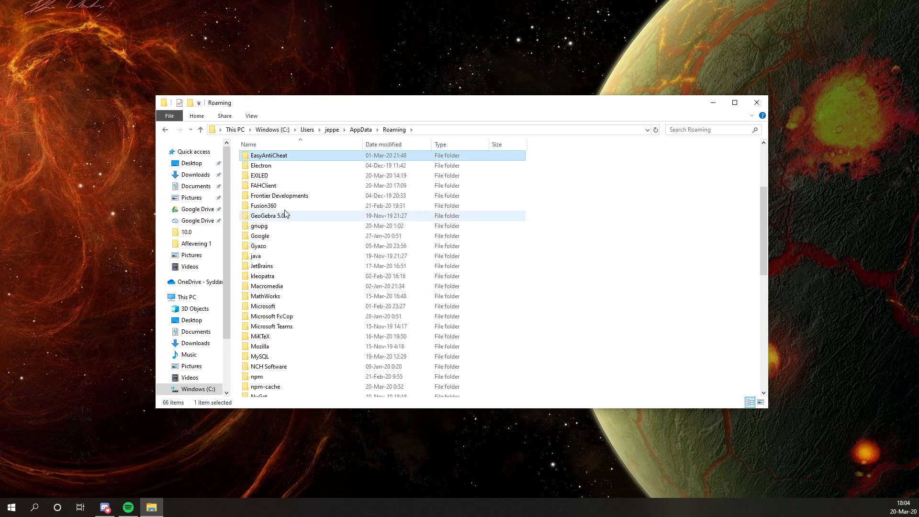
left_click(283, 175)
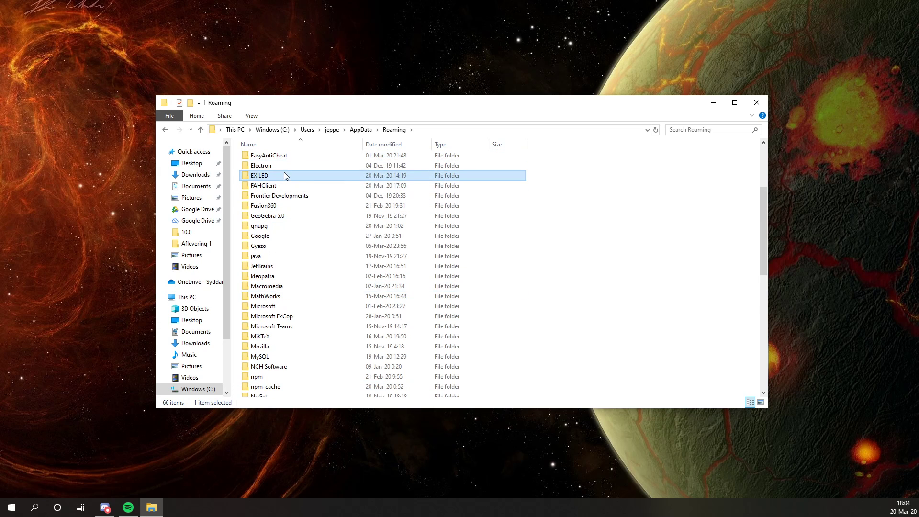
double_click(259, 175)
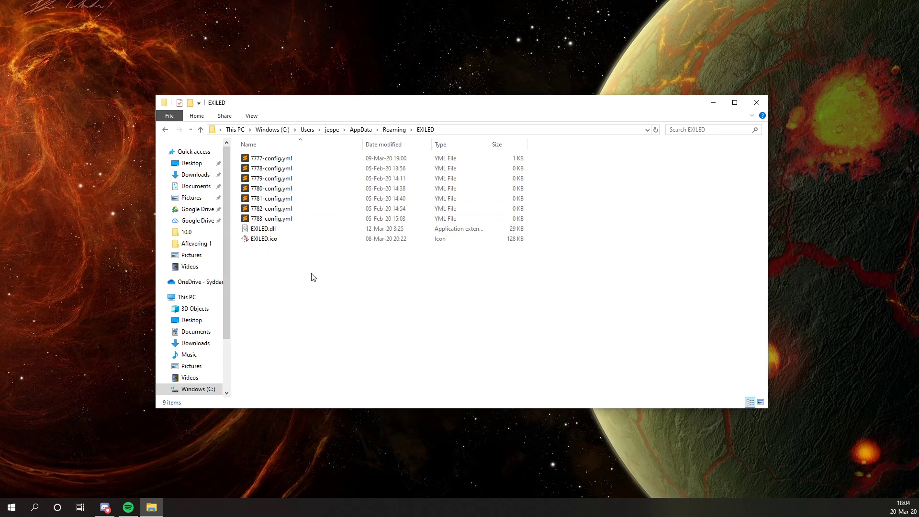
Name the new file 7784-config.yml, accept the extension change, and open it
key("ctrl+a")
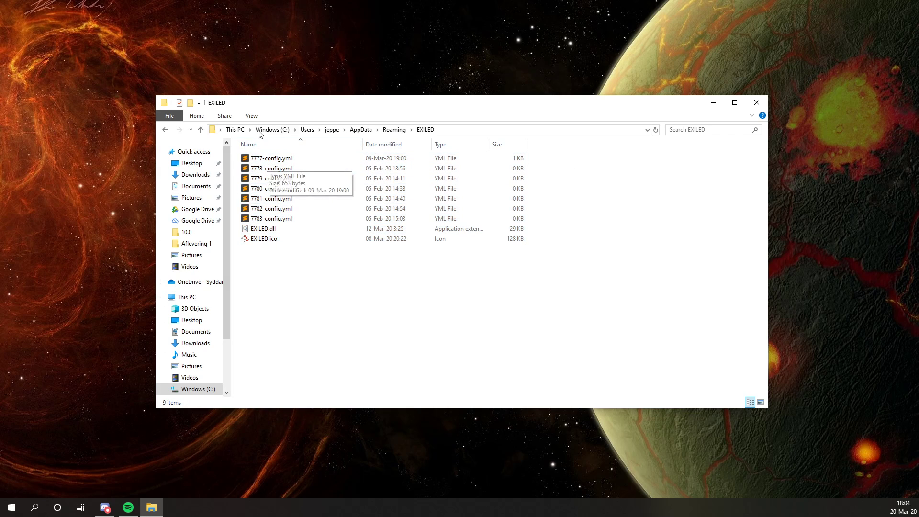
left_click(271, 158)
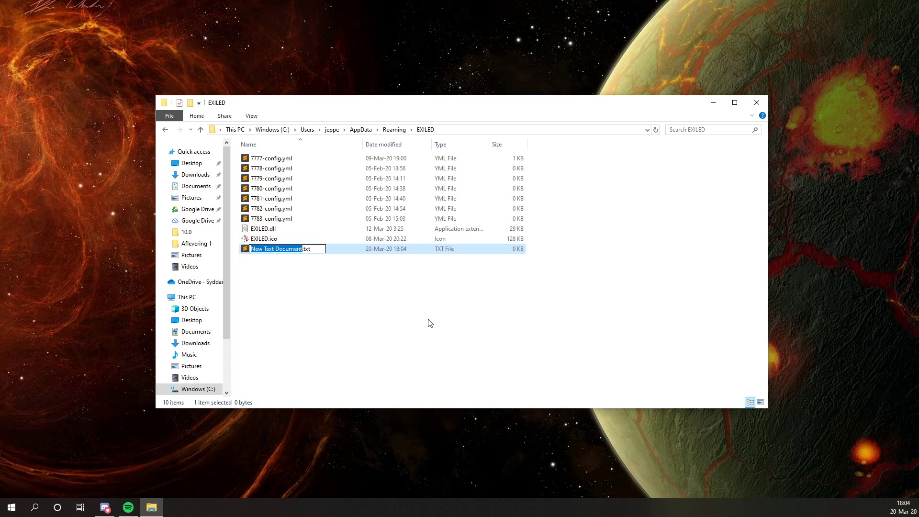
type("7784-config.yml")
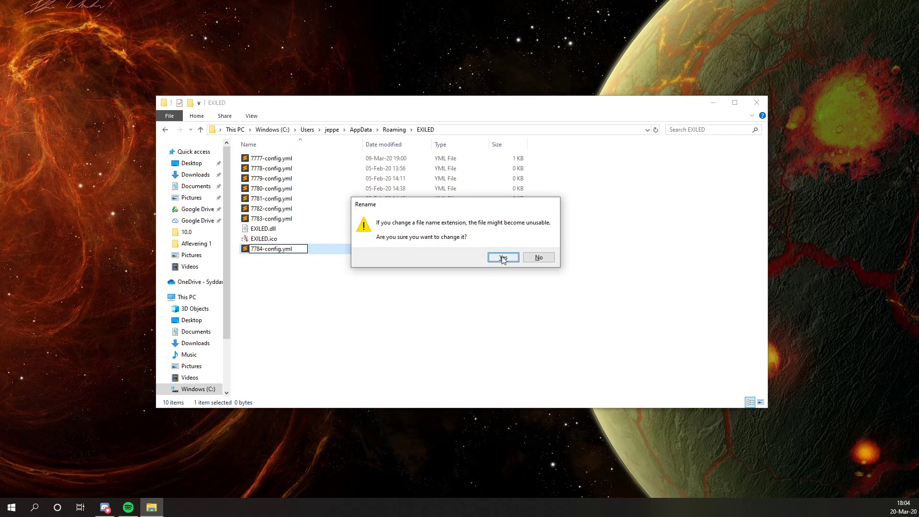
left_click(502, 258)
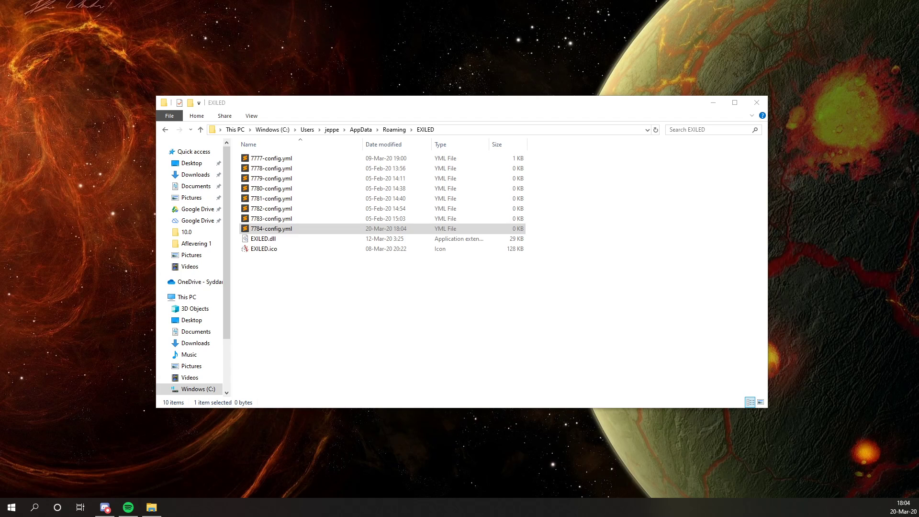
double_click(271, 228)
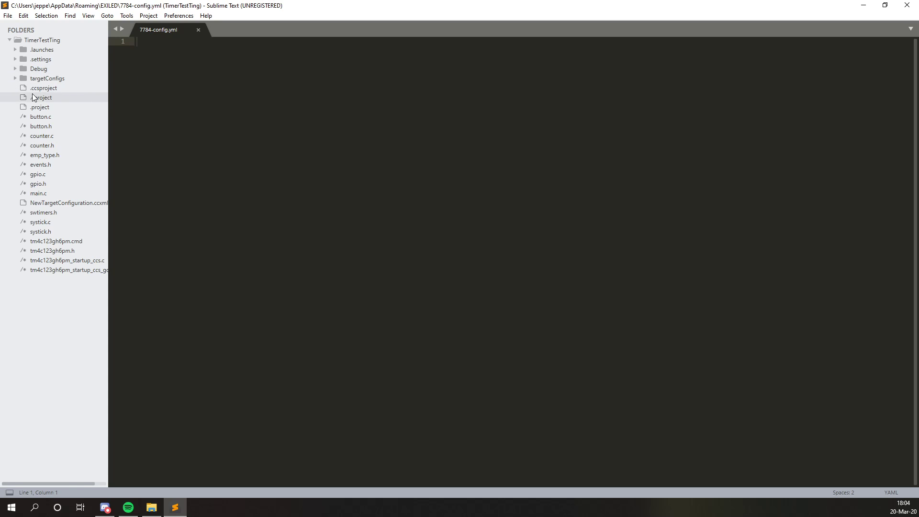
mouse_move(127, 117)
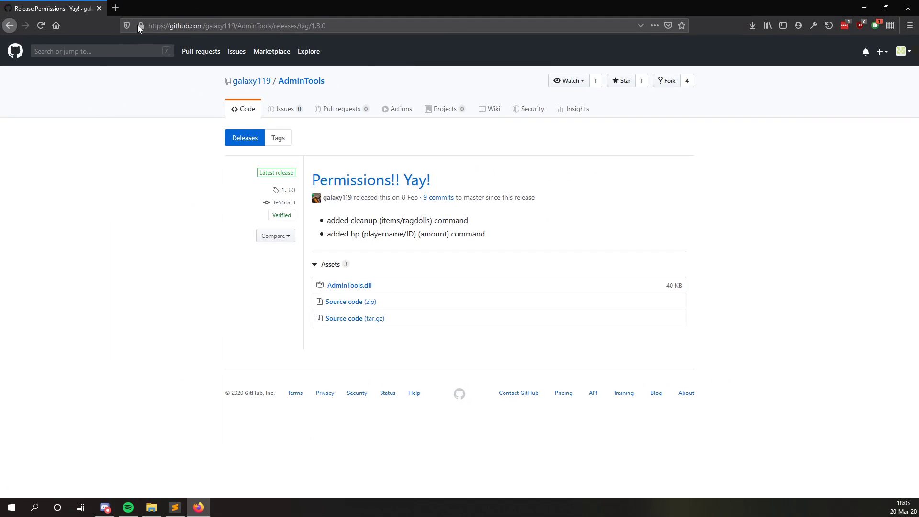
mouse_move(301, 81)
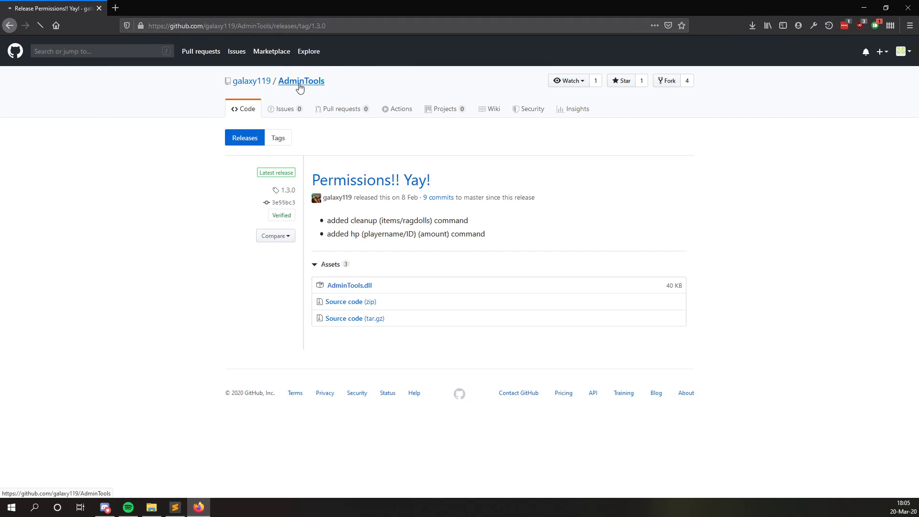
Follow the AdminTools repository link from the 1.3.0 release page
left_click(301, 80)
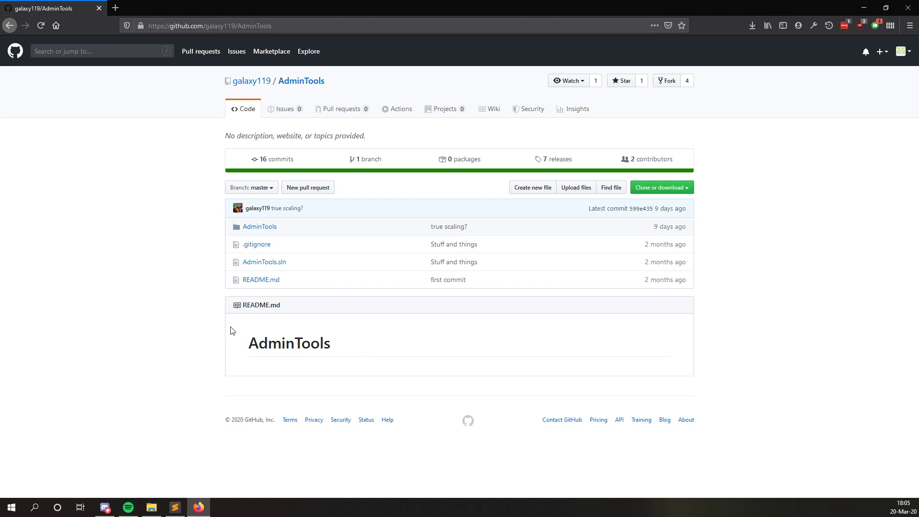
mouse_move(228, 344)
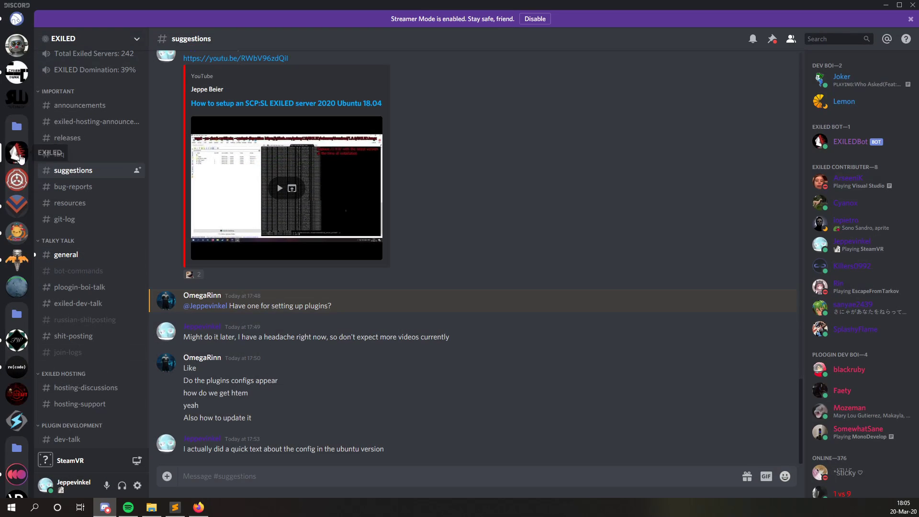
Open Discord's #admin-tools channel and scroll through its command list and config options
scroll("down", 3)
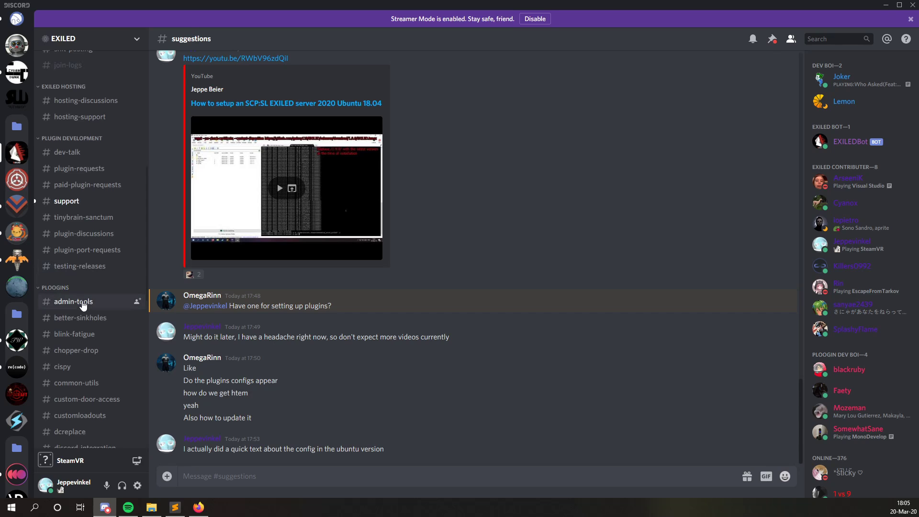
left_click(73, 301)
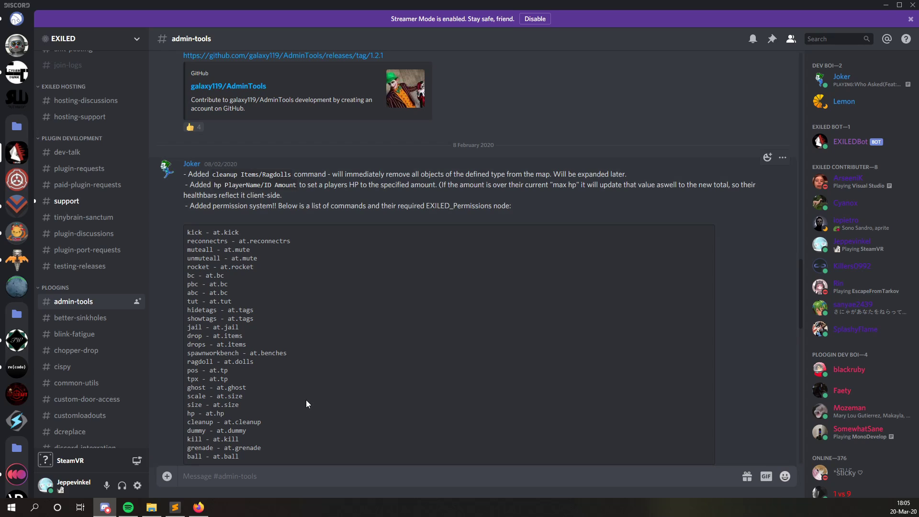
scroll("down", 3)
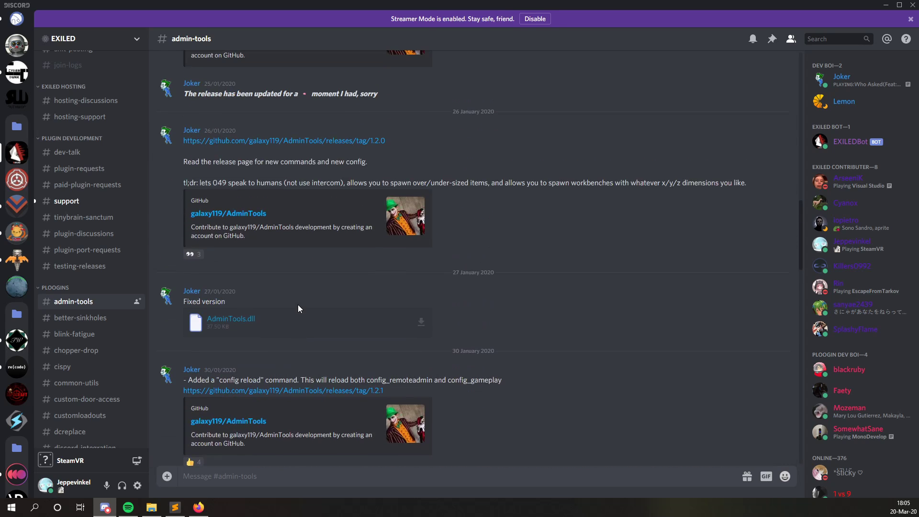
scroll("down", 3)
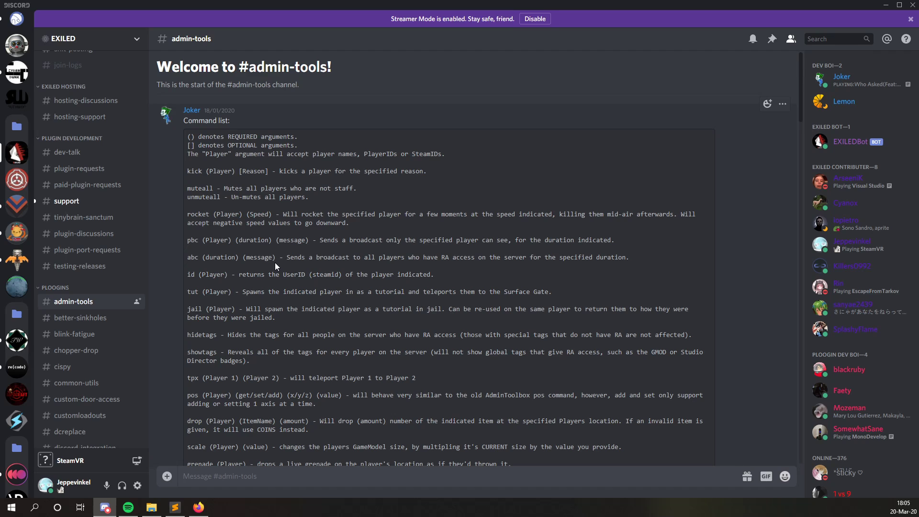
scroll("down", 3)
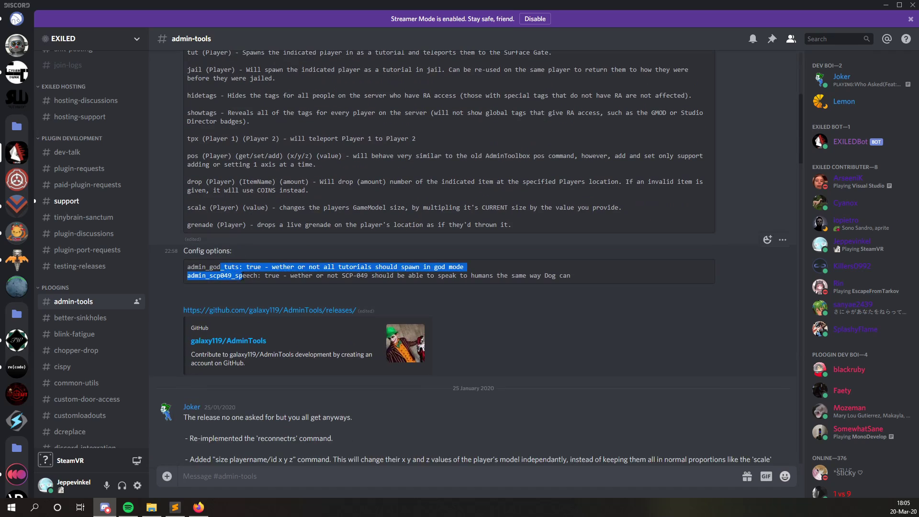
scroll("down", 3)
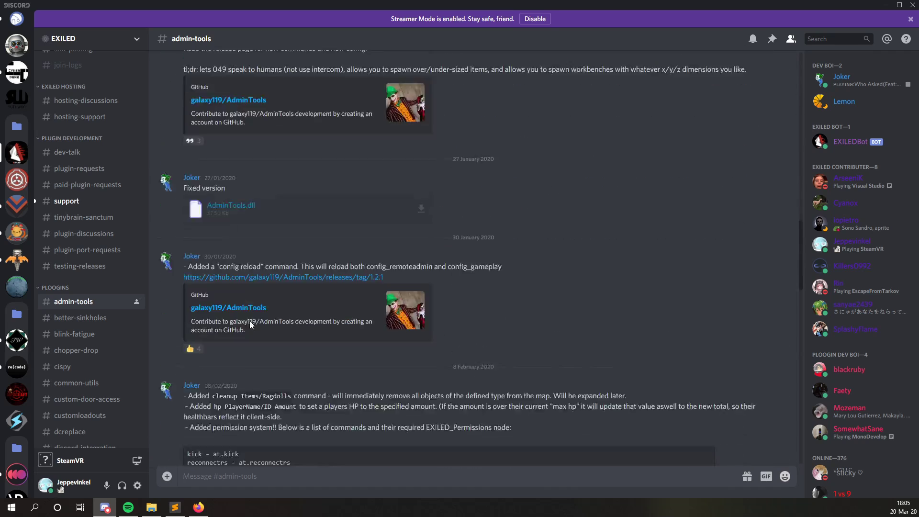
scroll("down", 3)
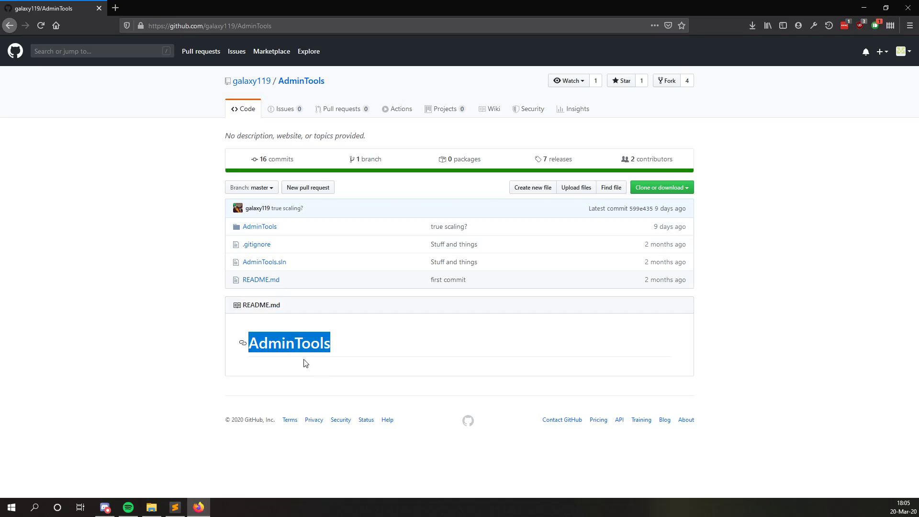
mouse_move(259, 226)
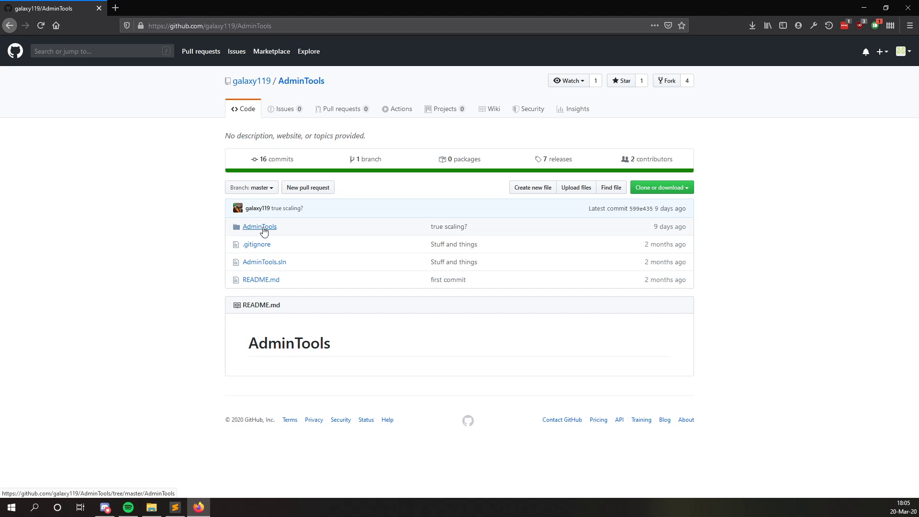
Open AdminTools/Plugin.cs, scroll to ReloadConfigs, and select the admin_god_tuts key
left_click(258, 227)
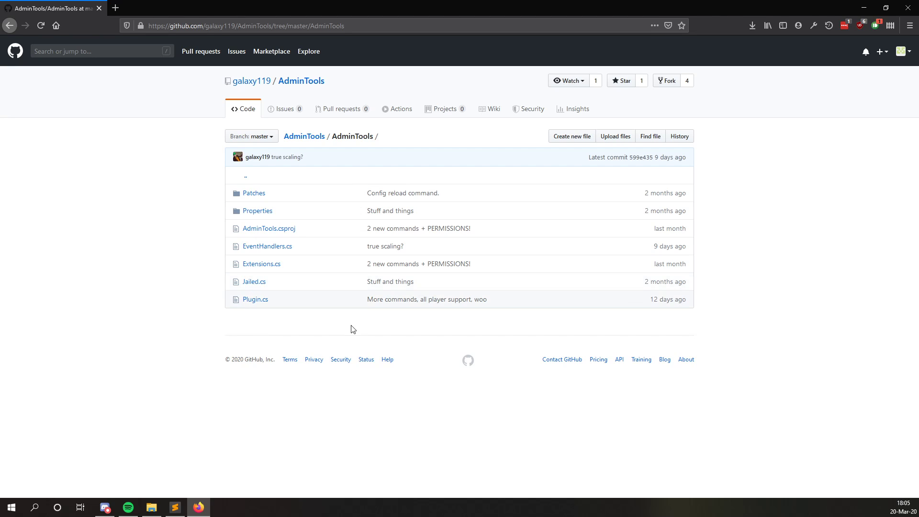
mouse_move(288, 349)
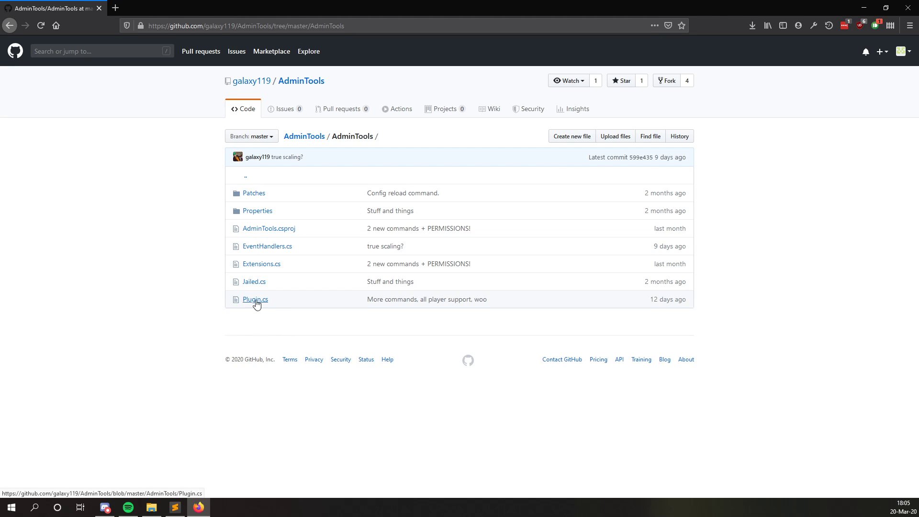
left_click(255, 299)
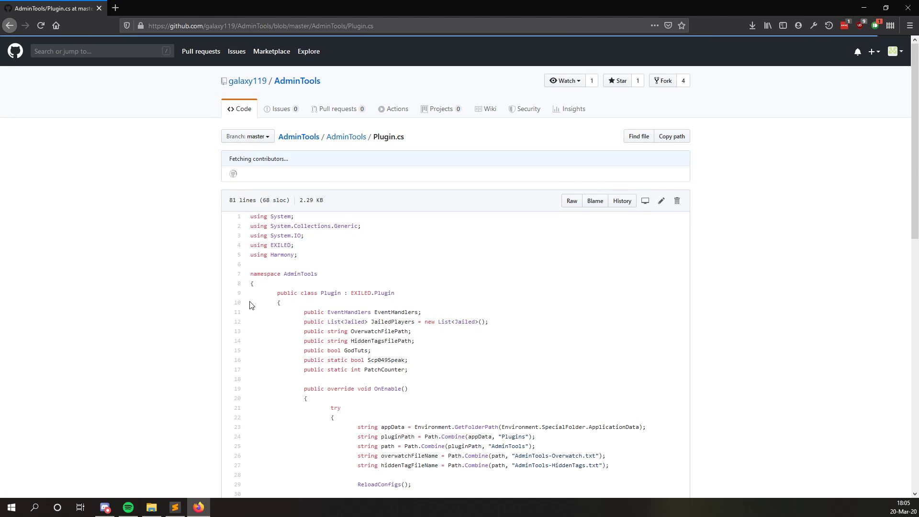
scroll("down", 3)
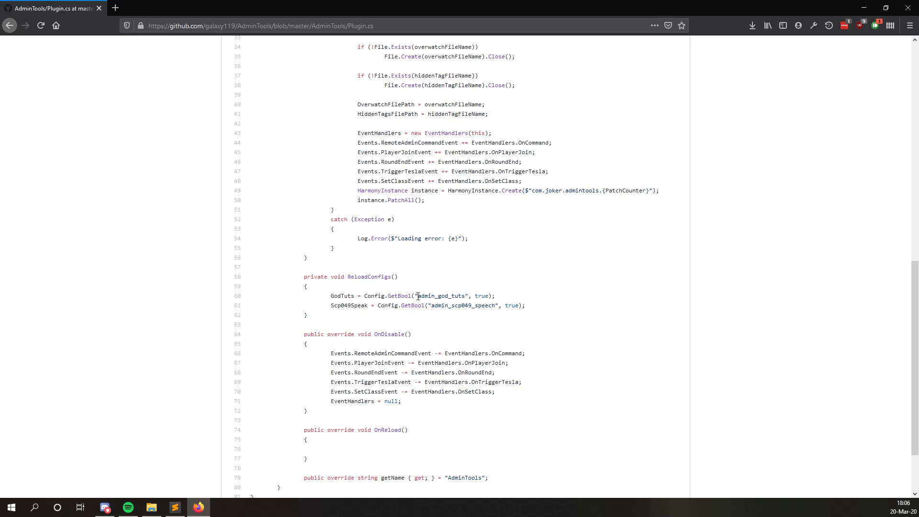
double_click(441, 295)
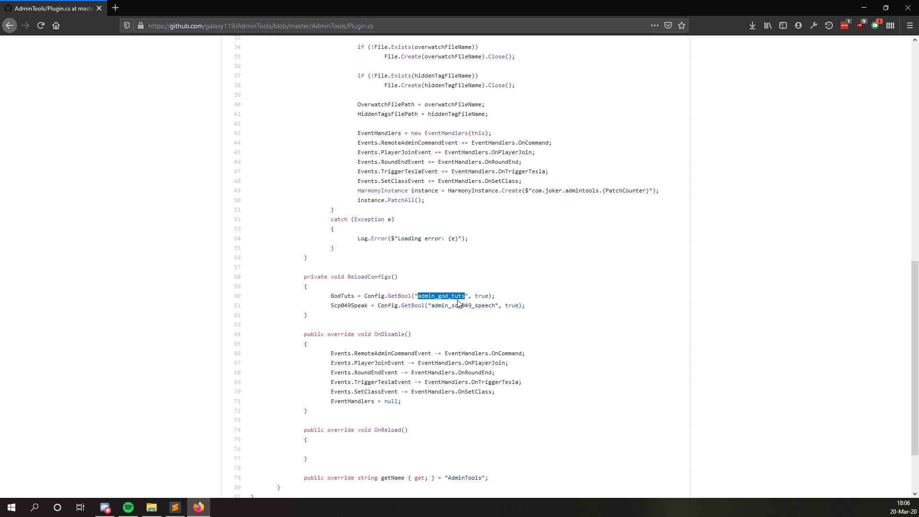
mouse_move(459, 303)
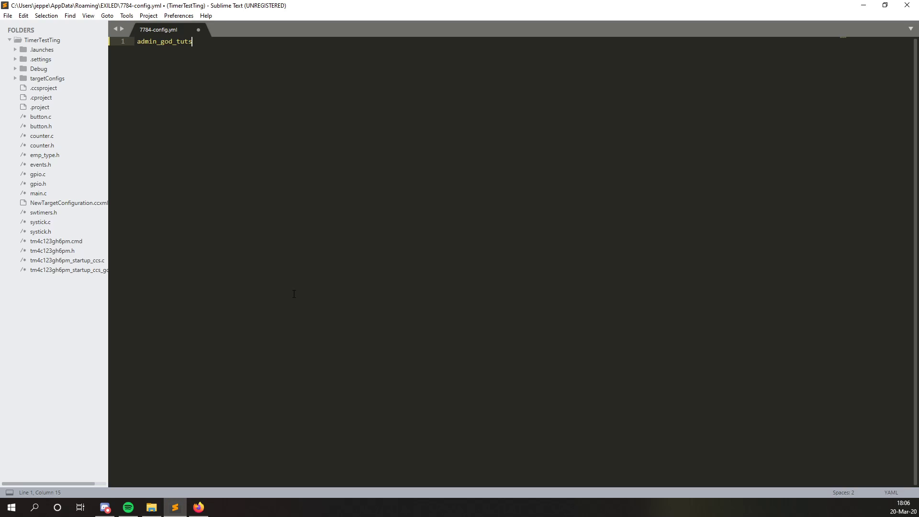
Write 'admin_god_tuts: false' as line 1 of 7784-config.yml
type(":")
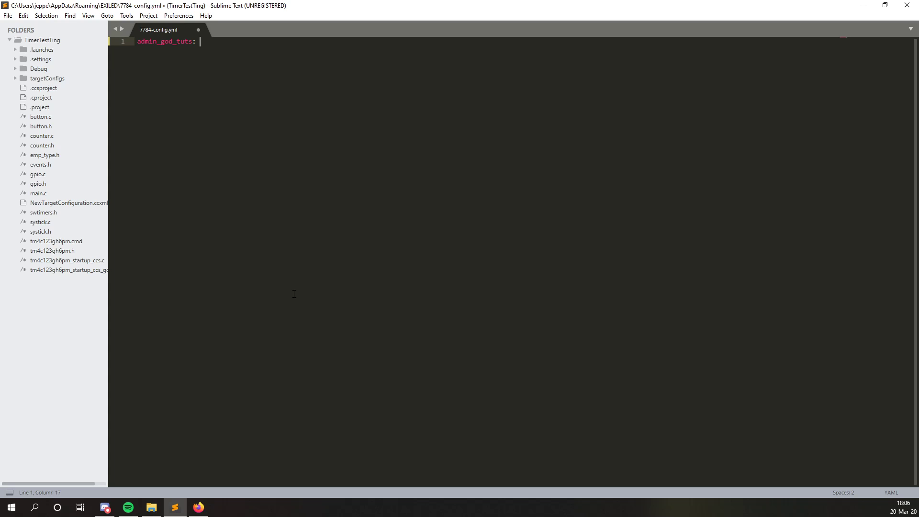
type("false")
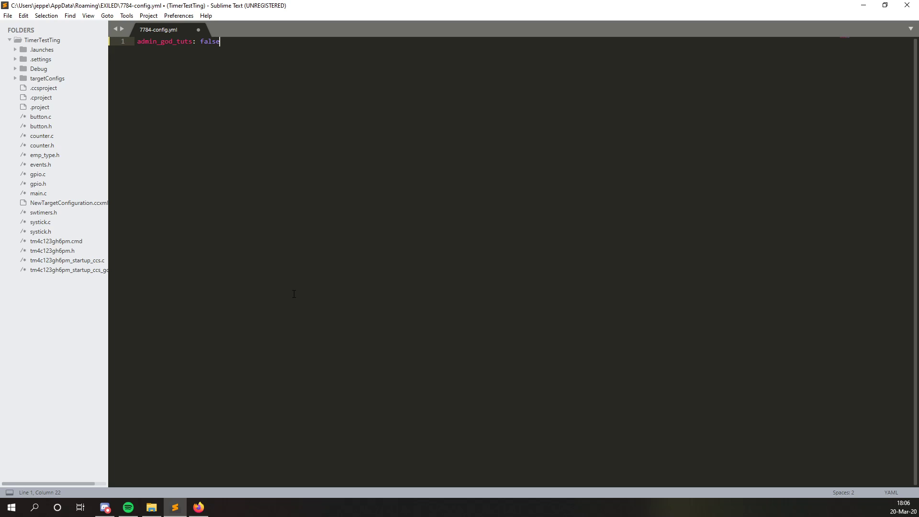
key("enter")
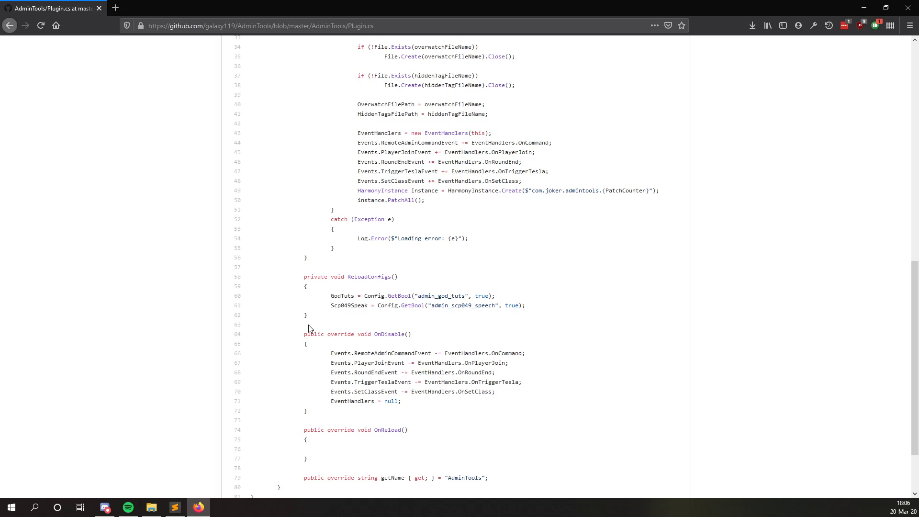
Select the admin_scp049_speech GetBool lookup and its default value in Plugin.cs
double_click(462, 305)
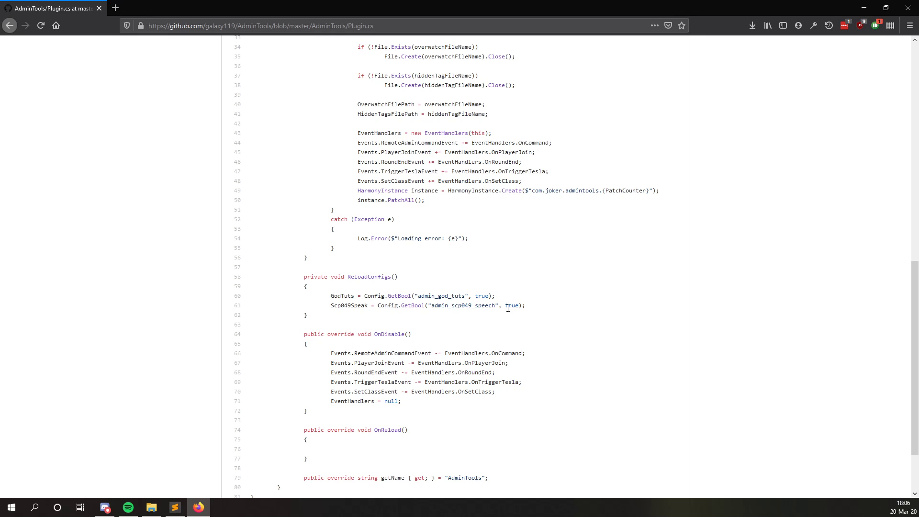
double_click(509, 305)
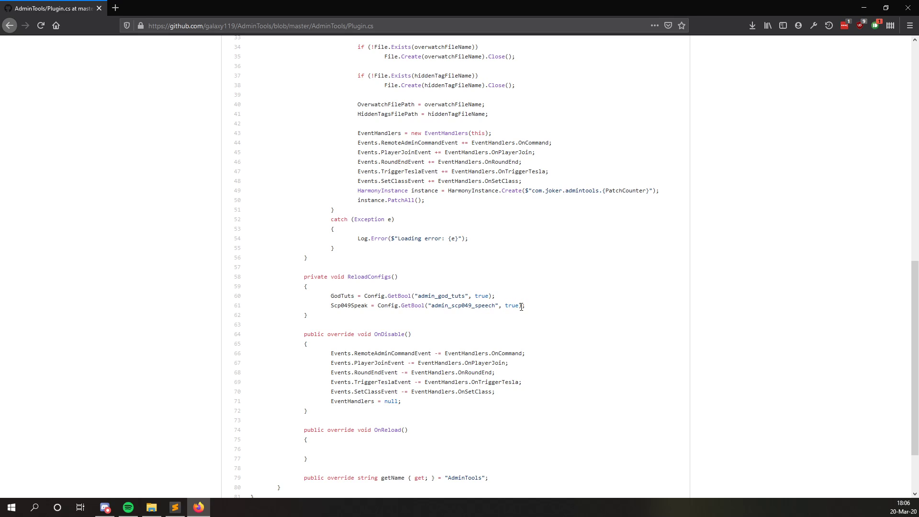
left_click_drag(397, 306, 522, 305)
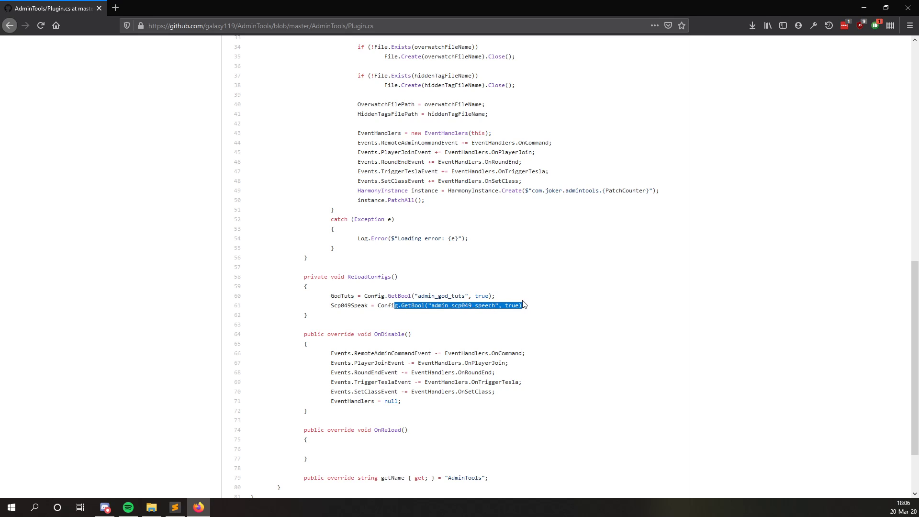
left_click(420, 312)
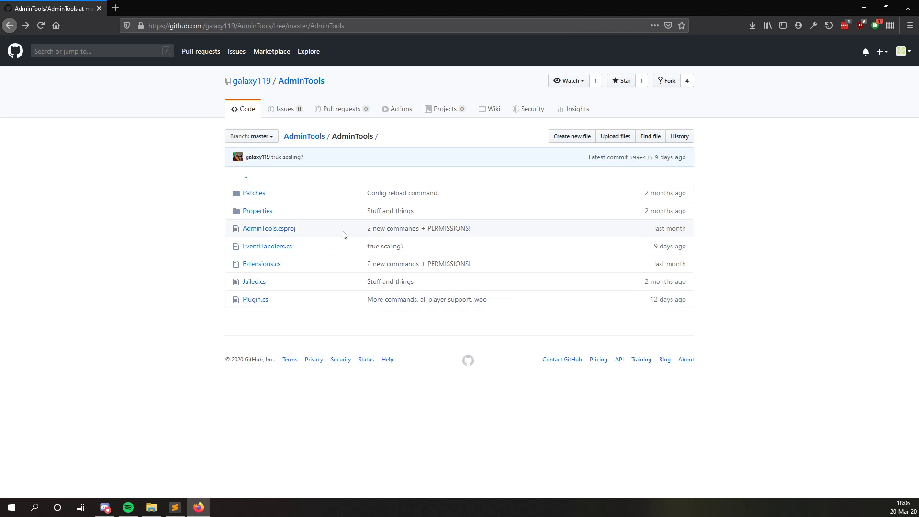
left_click(105, 506)
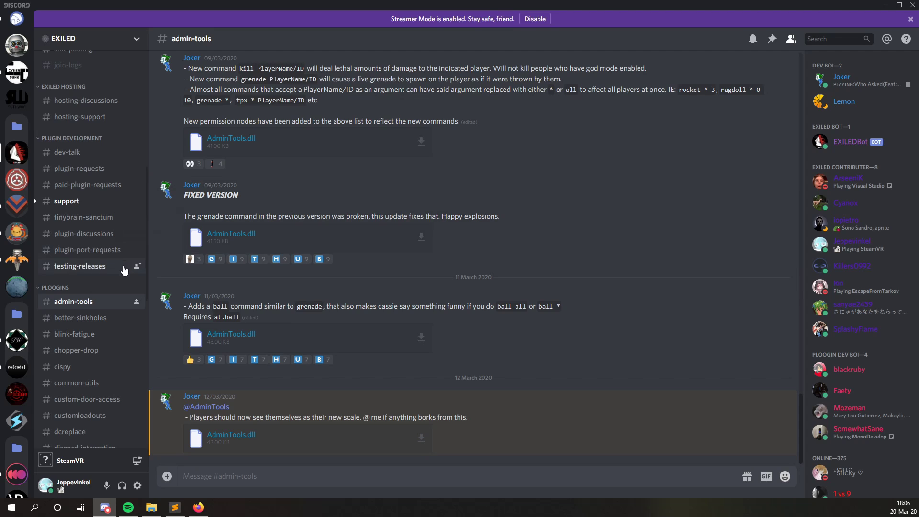
Open Discord's #common-utils channel and scroll through its config options post
scroll("down", 3)
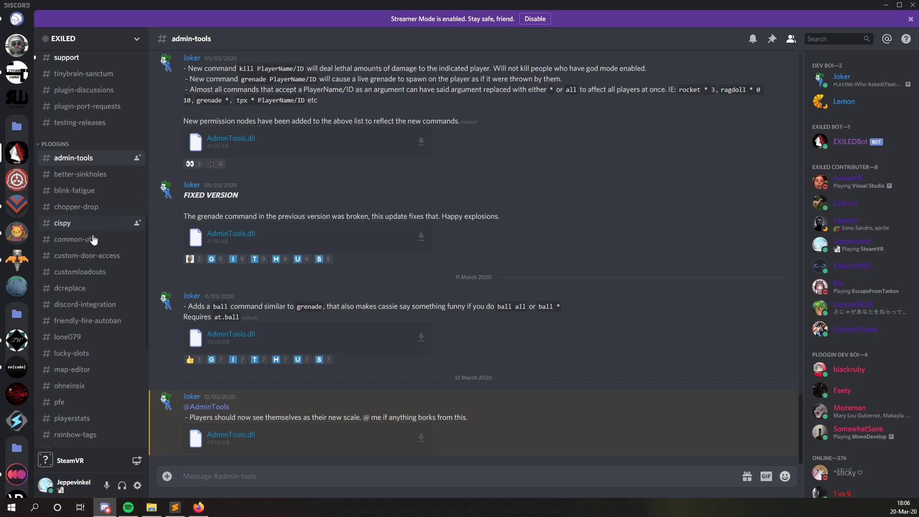
left_click(77, 240)
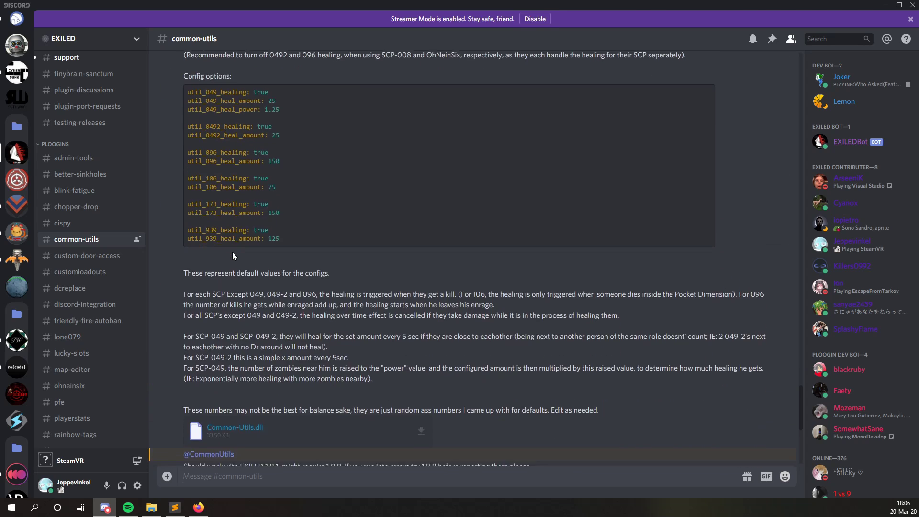
scroll("down", 3)
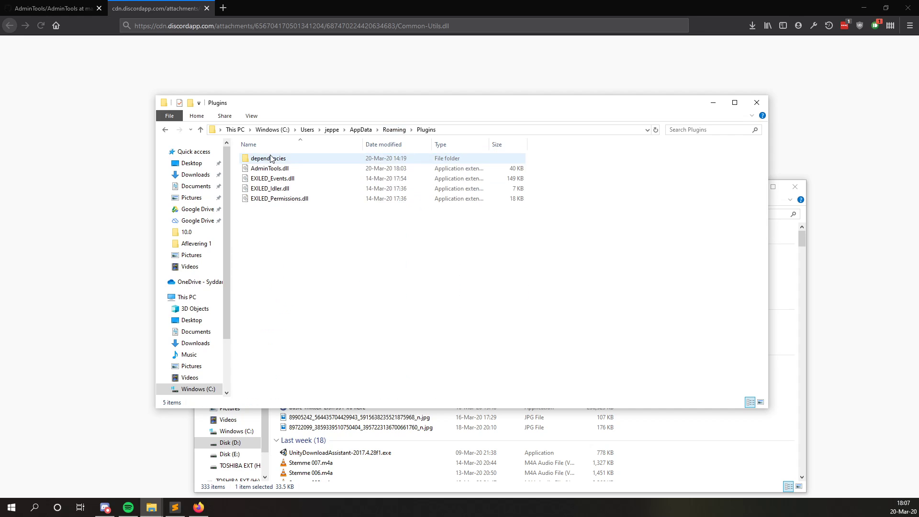
Reopen 7784-config.yml from the Roaming EXILED folder in Sublime Text
left_click(313, 276)
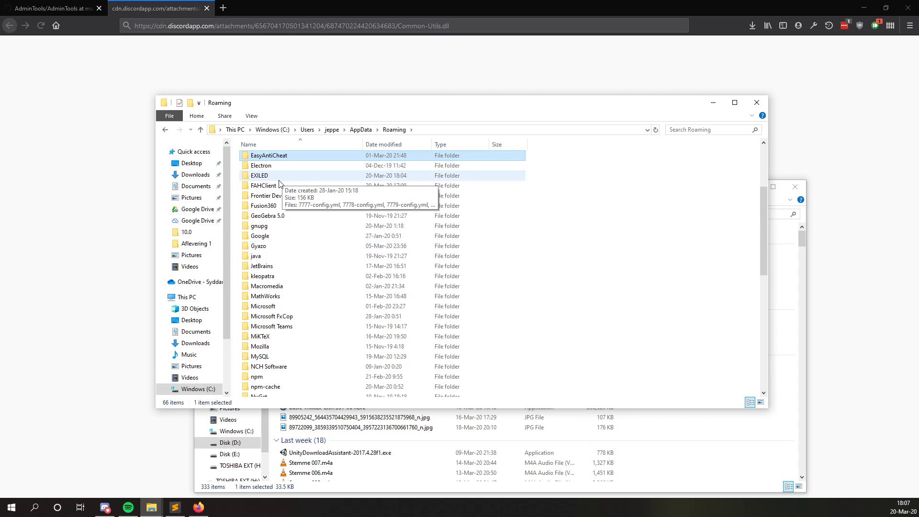
double_click(258, 175)
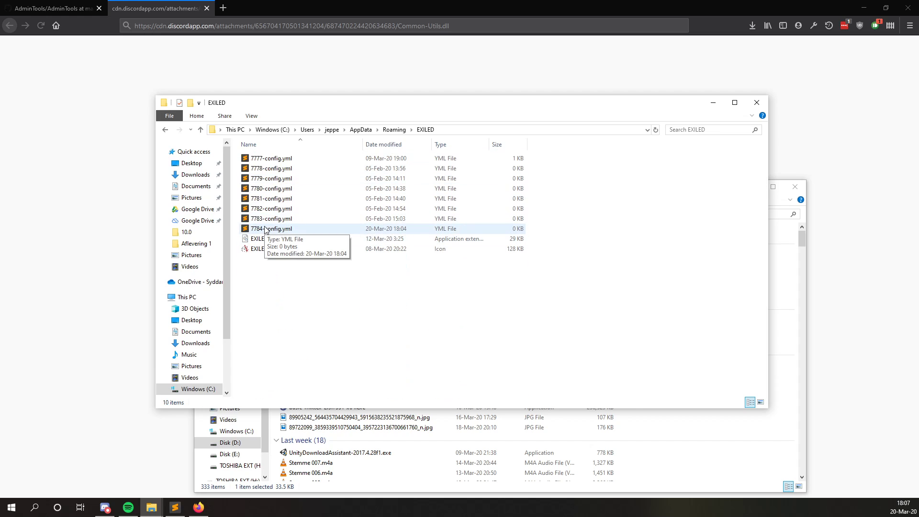
double_click(271, 229)
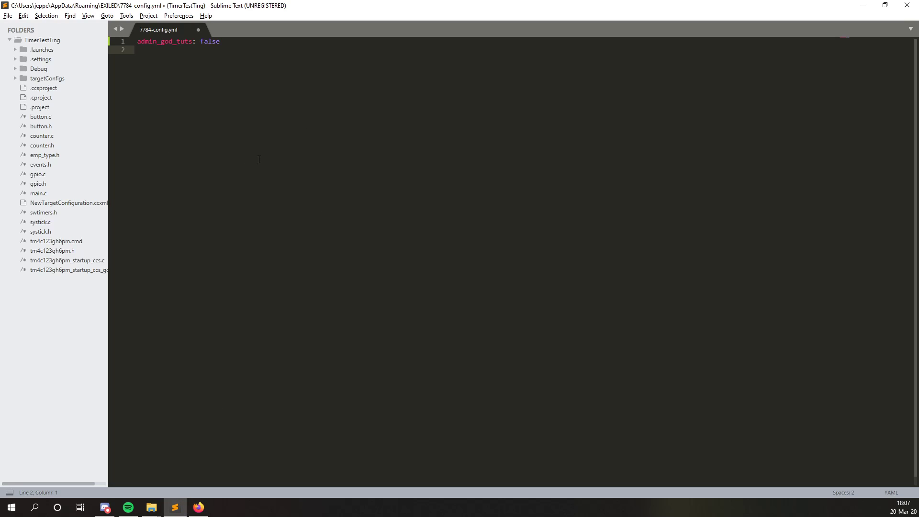
Scroll #common-utils in Discord to the default Common-Utils configuration message
left_click(105, 507)
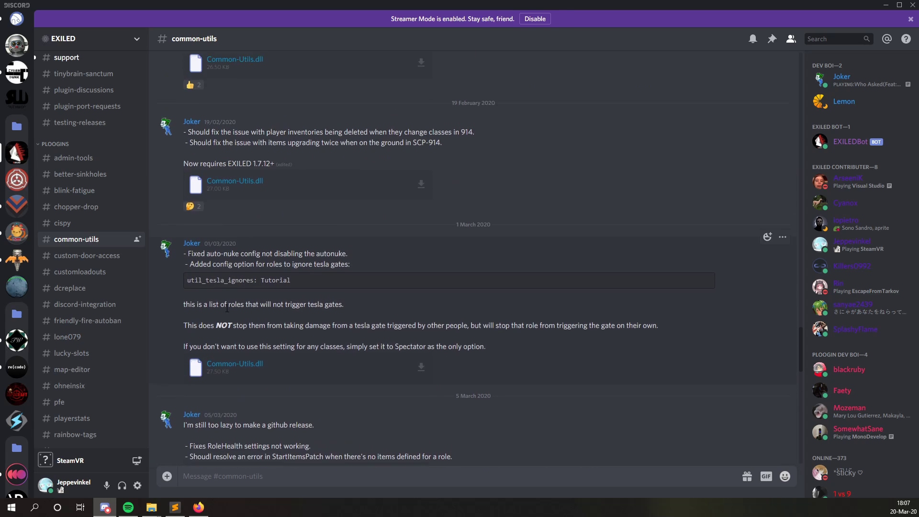
scroll("up", 3)
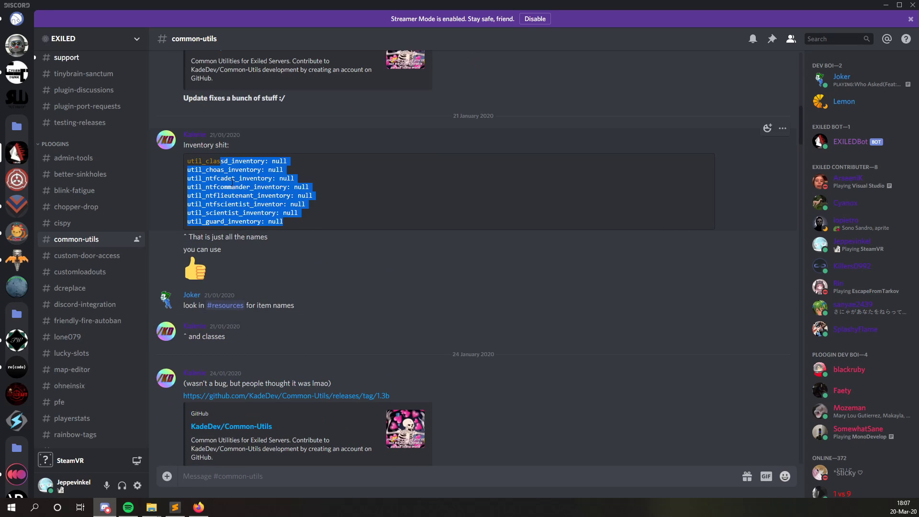
scroll("down", 3)
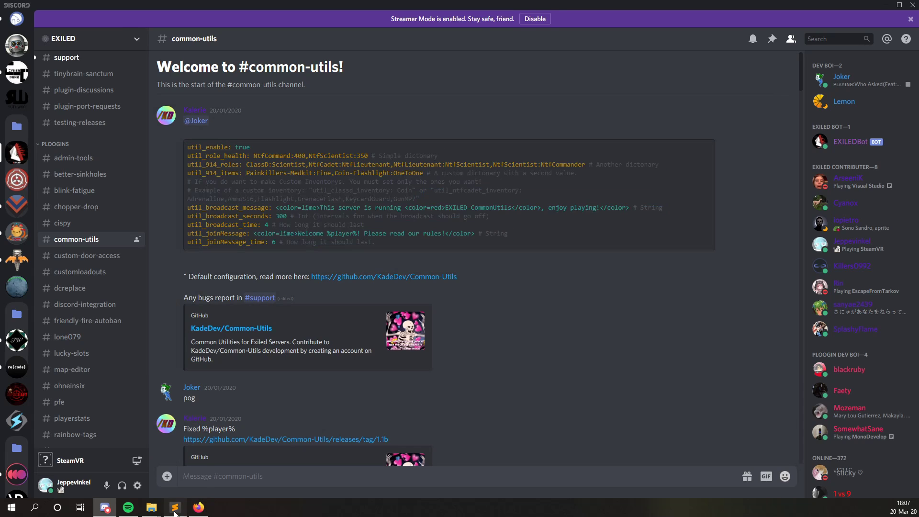
Delete trailing comments, including after the broadcast seconds value, from the Common-Utils settings in 7784-config.yml
left_click(174, 507)
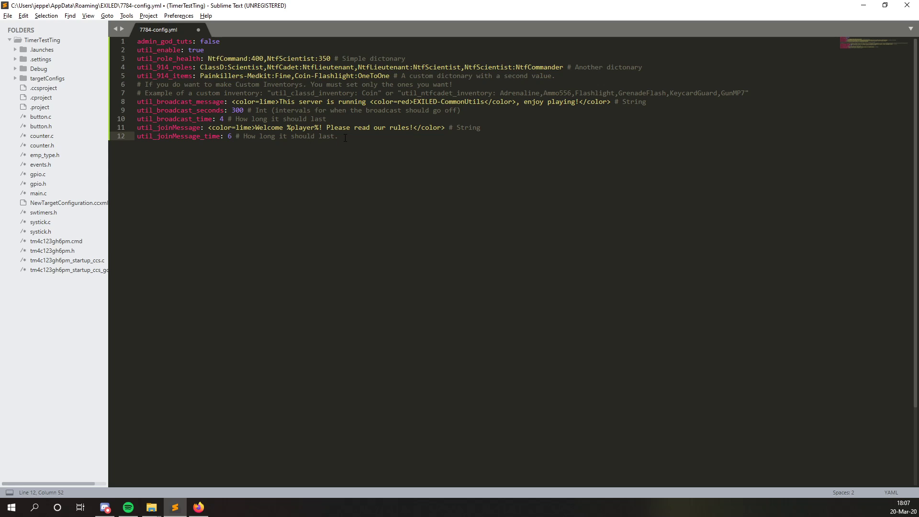
left_click_drag(240, 136, 345, 136)
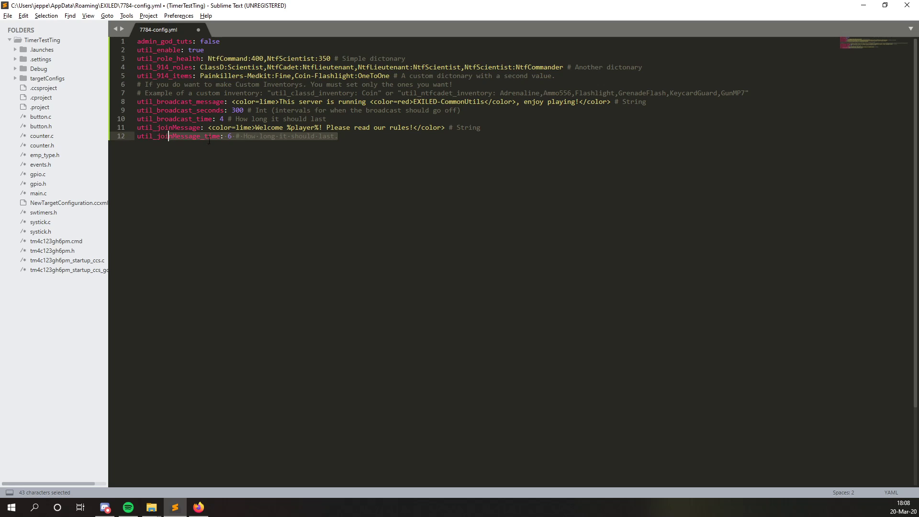
key("Delete")
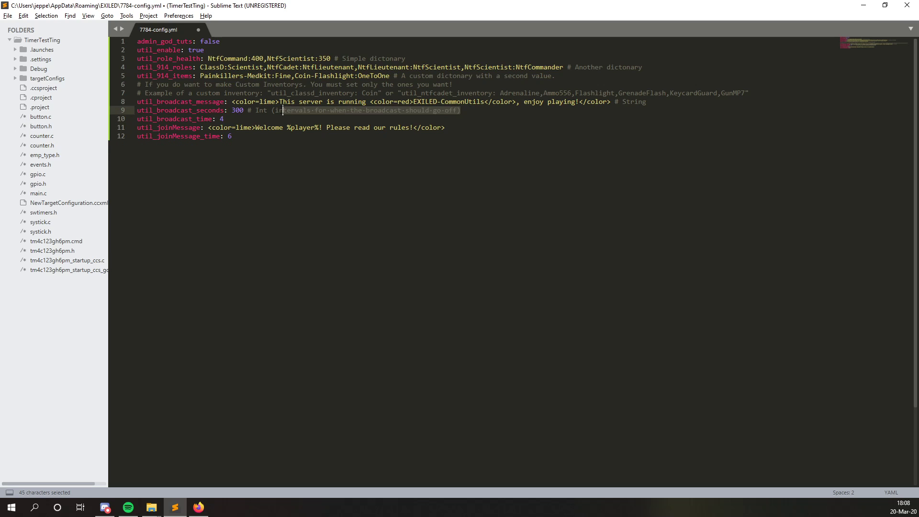
left_click(645, 102)
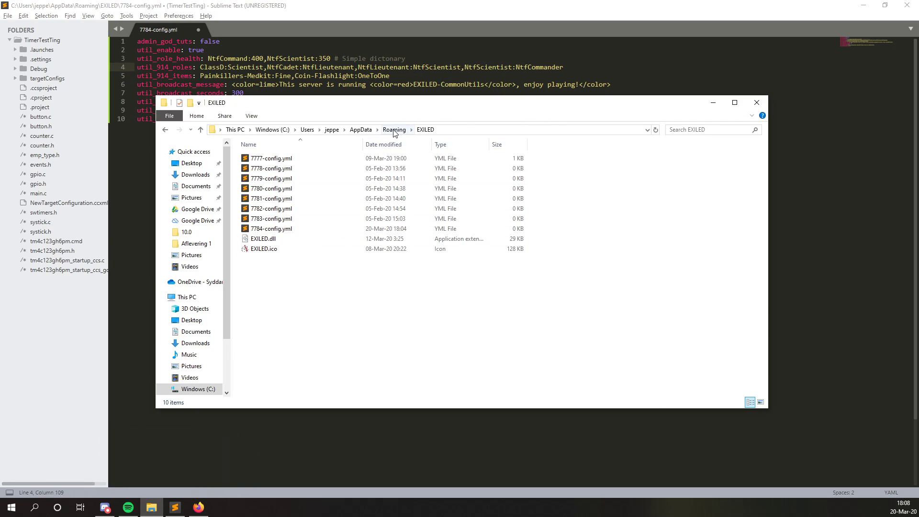
Show the Roaming Plugins folder and open a second File Explorer window
left_click(393, 130)
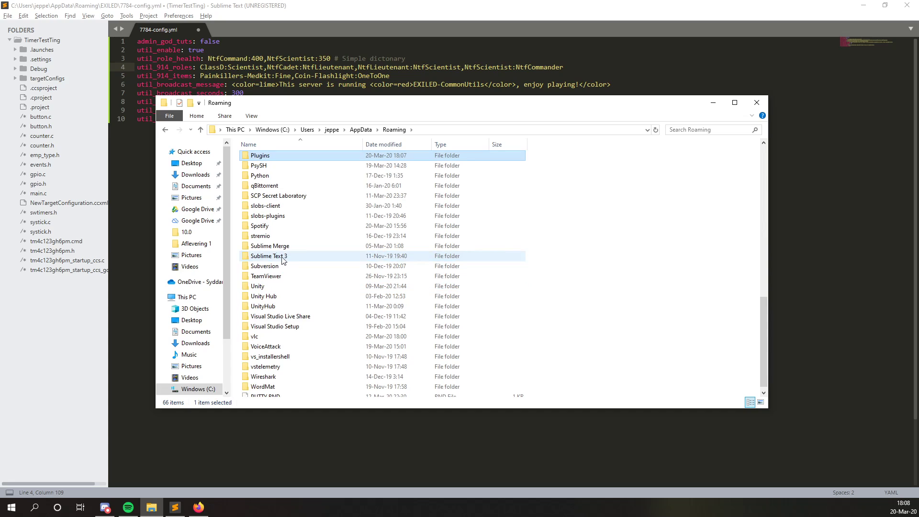
double_click(259, 155)
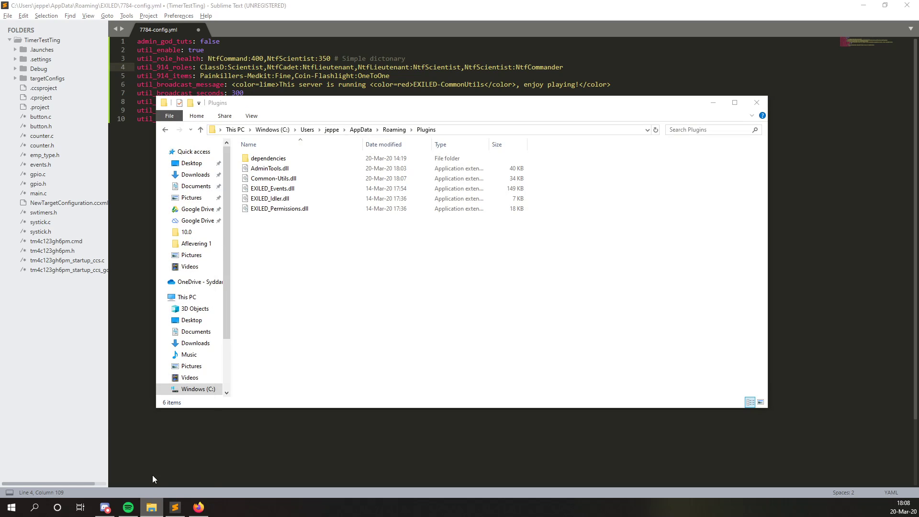
right_click(150, 507)
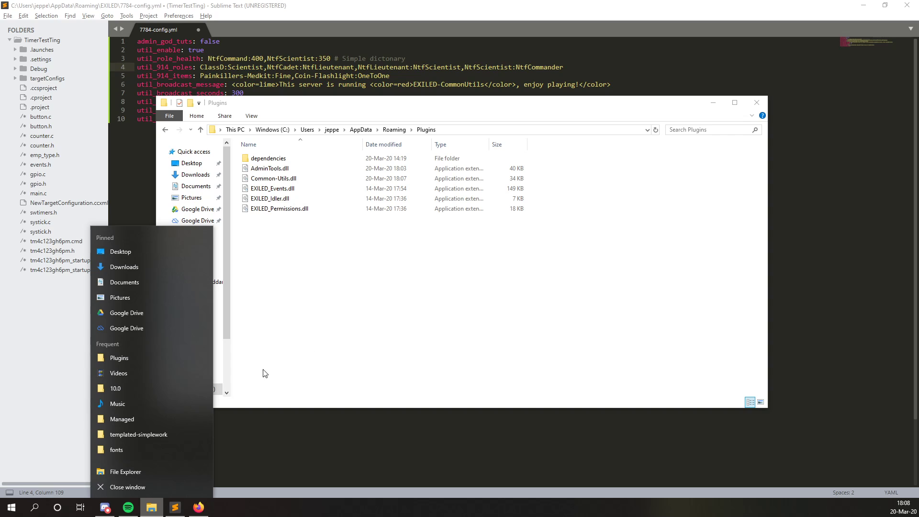
mouse_move(126, 471)
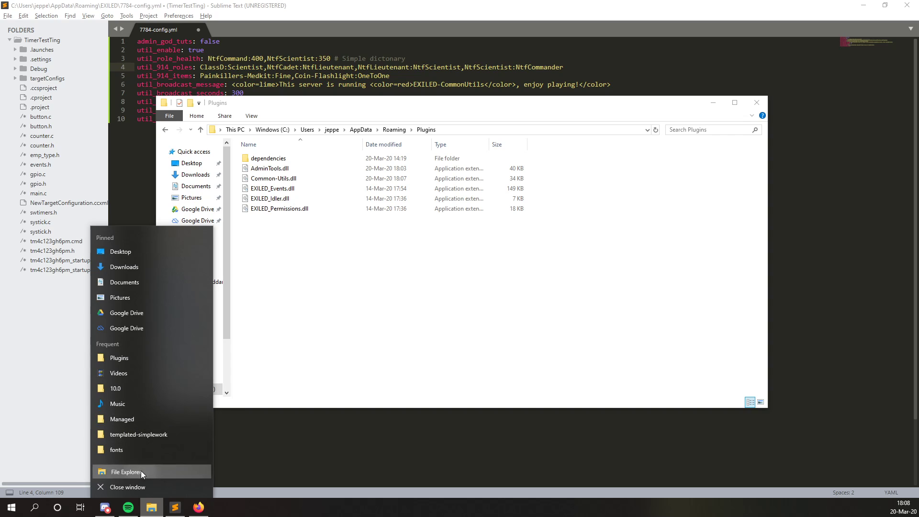
left_click(125, 470)
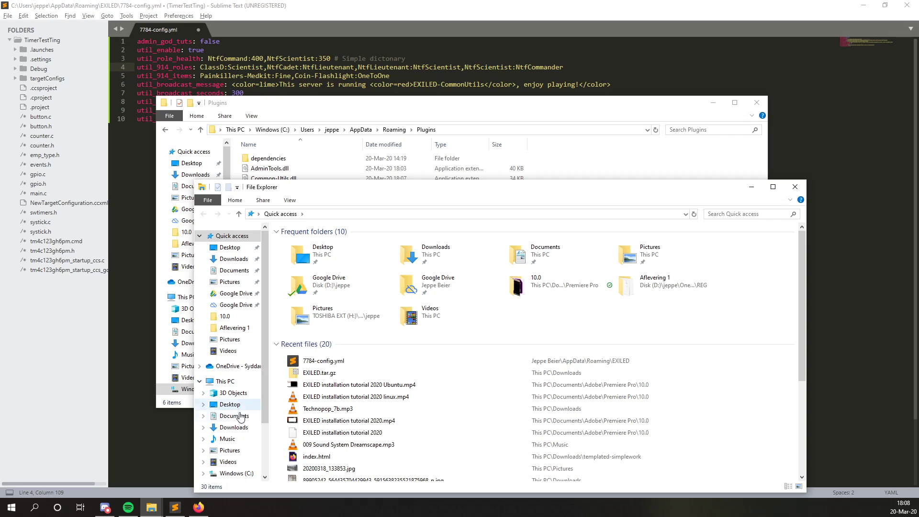
Browse the second window to Downloads > EXILED.tar > EXILED > Plugins
left_click(233, 426)
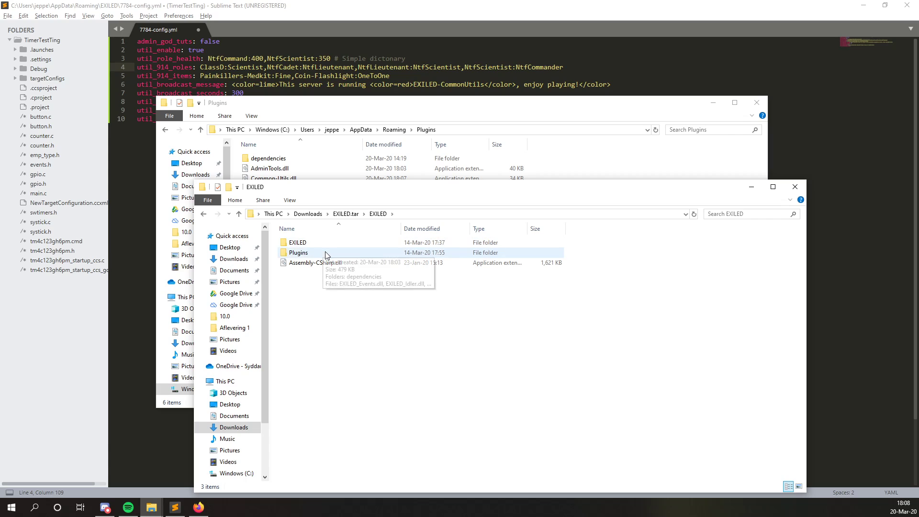
double_click(298, 252)
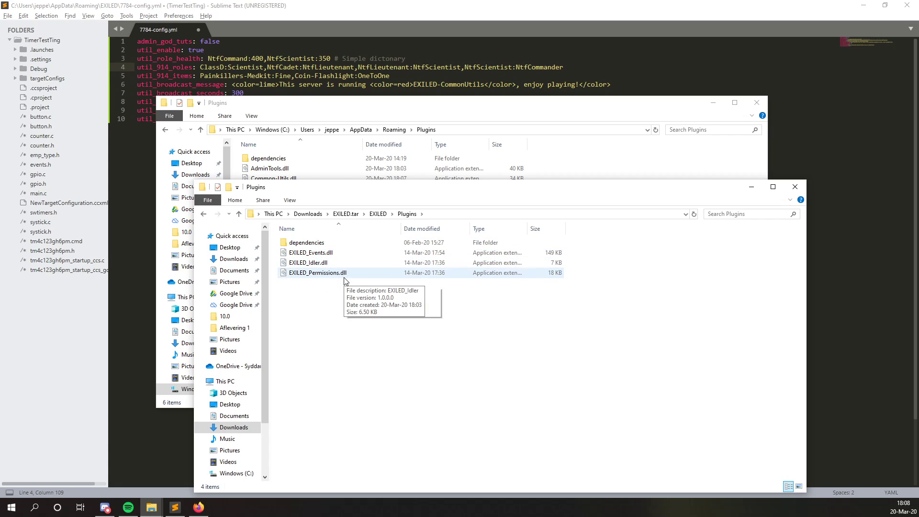
mouse_move(398, 193)
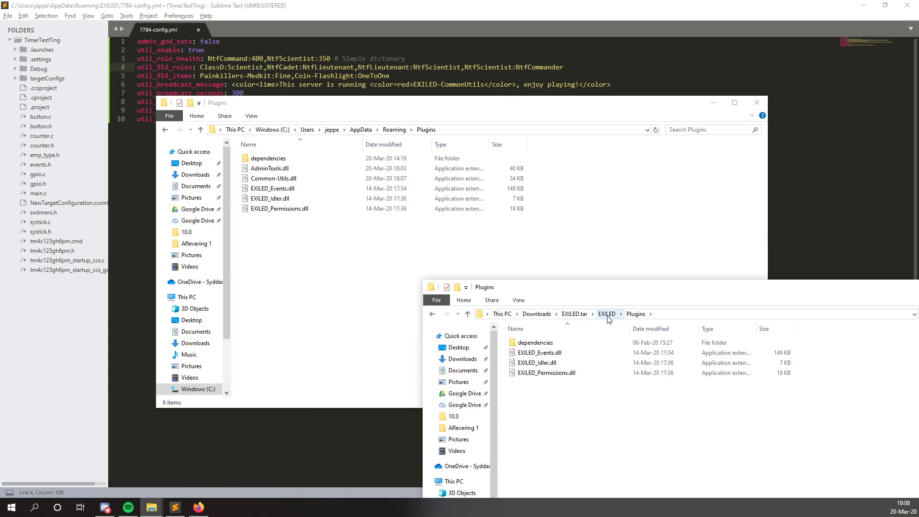
left_click(607, 313)
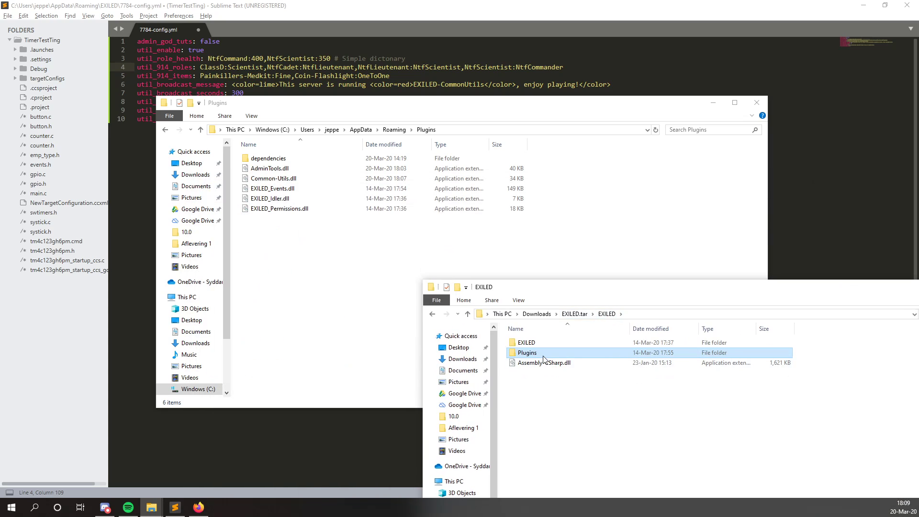
double_click(527, 352)
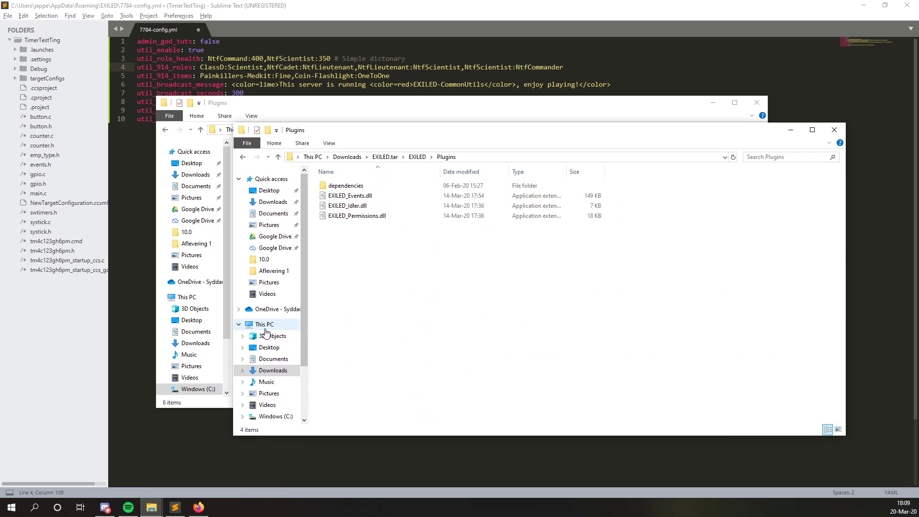
Run LocalAdmin.exe from D:\SteamLibrary\SCP Secret Laboratory Dedicated Server
left_click(268, 408)
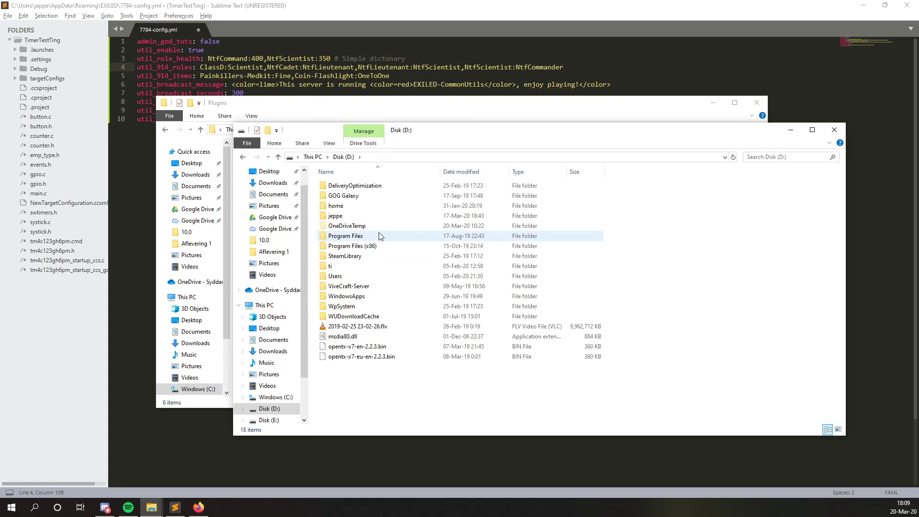
left_click(344, 256)
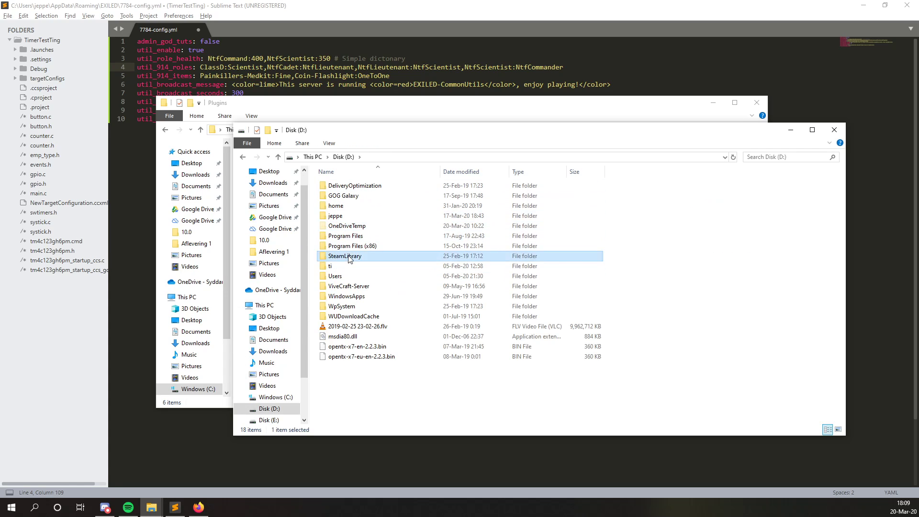
double_click(344, 256)
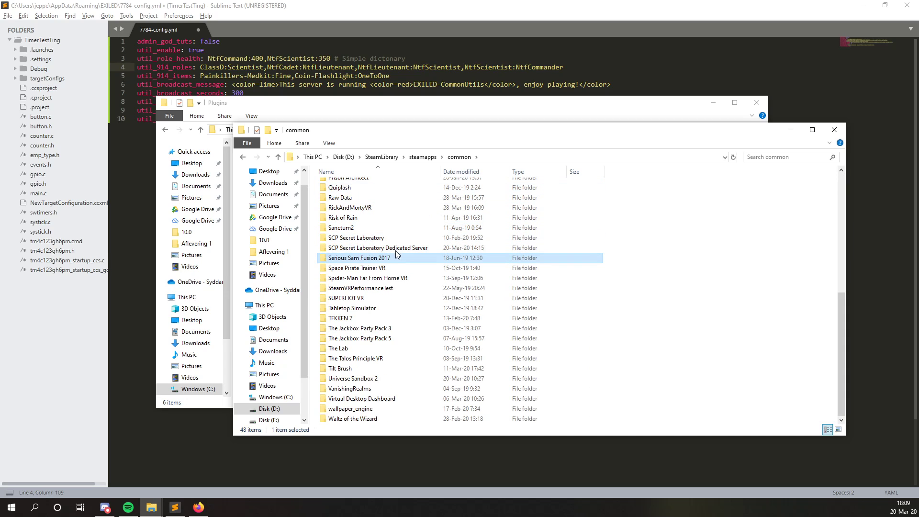
double_click(378, 248)
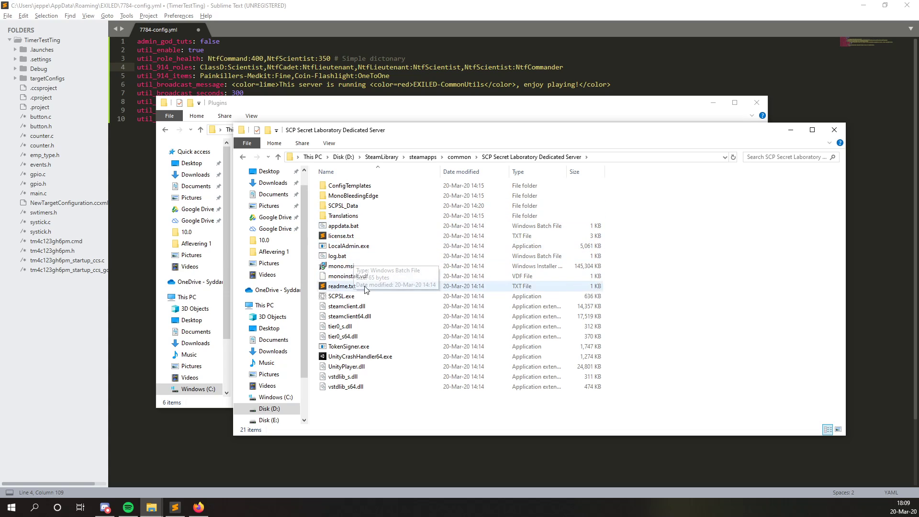
left_click(349, 246)
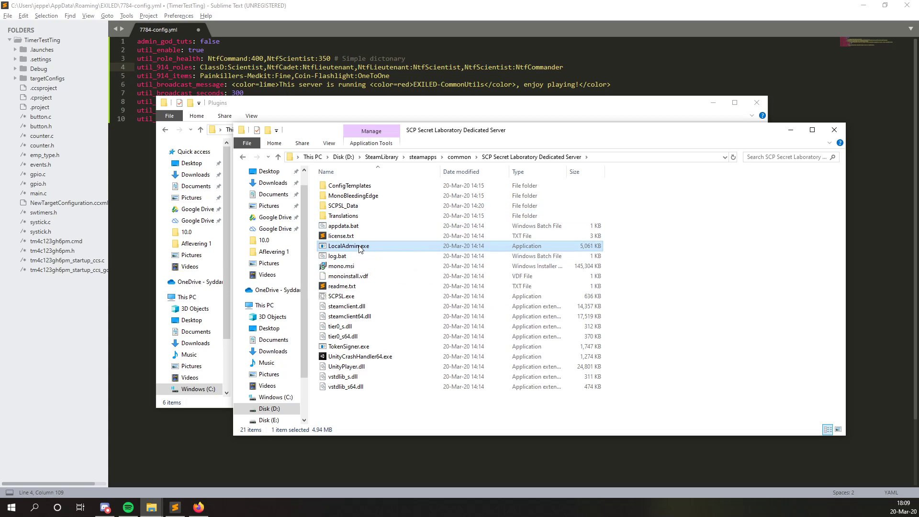
double_click(348, 245)
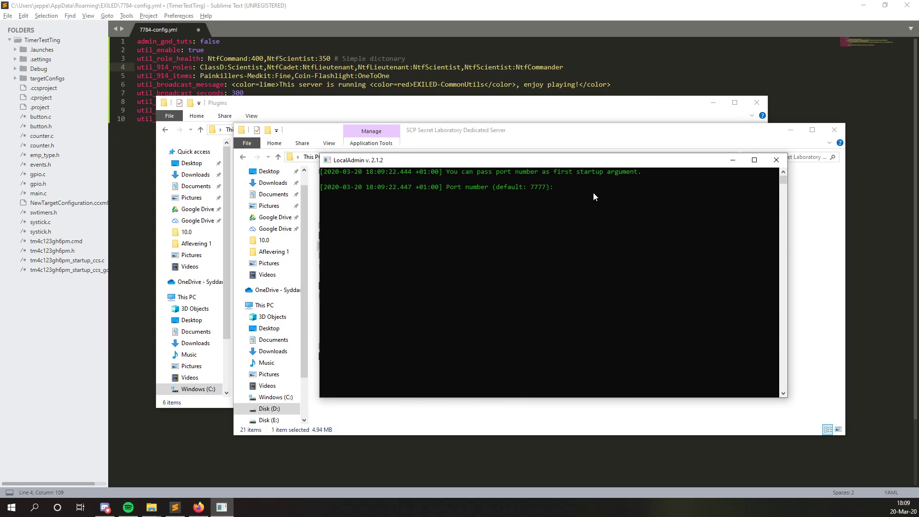
Enter port 7784 at LocalAdmin's prompt to start the server
type("77")
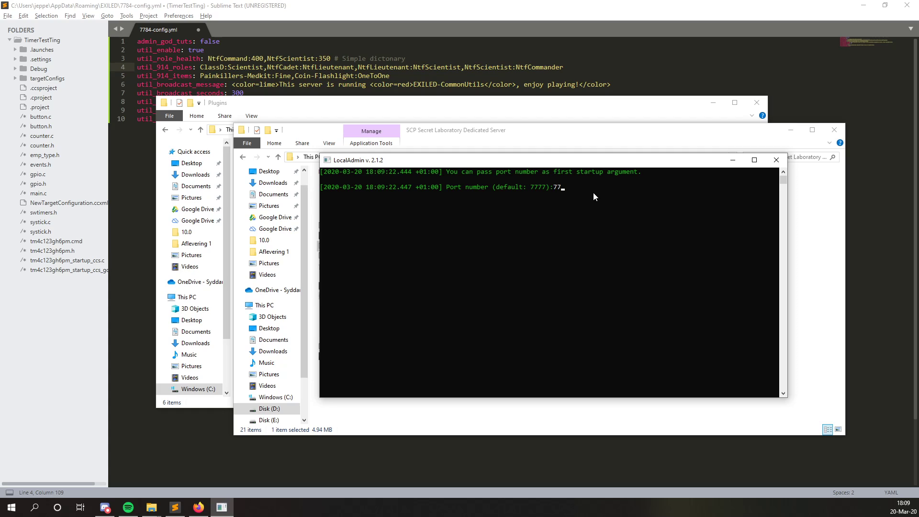
type("84")
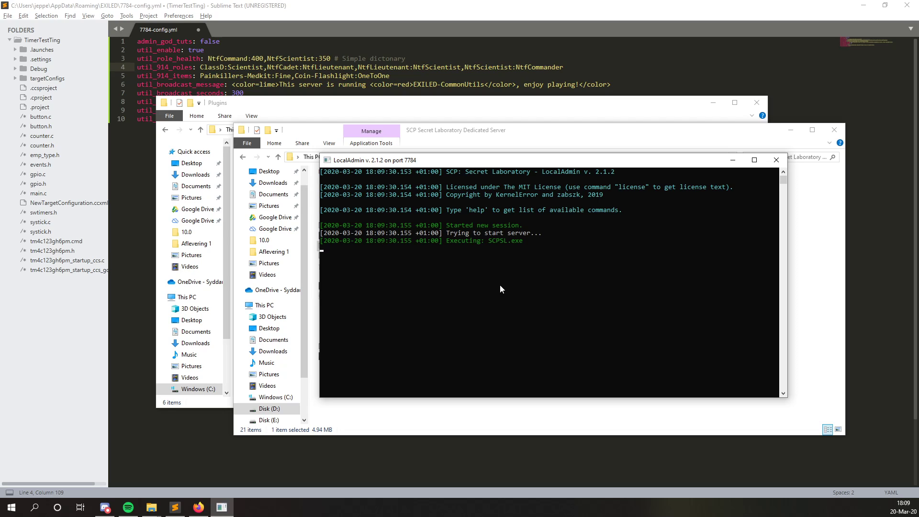
mouse_move(339, 298)
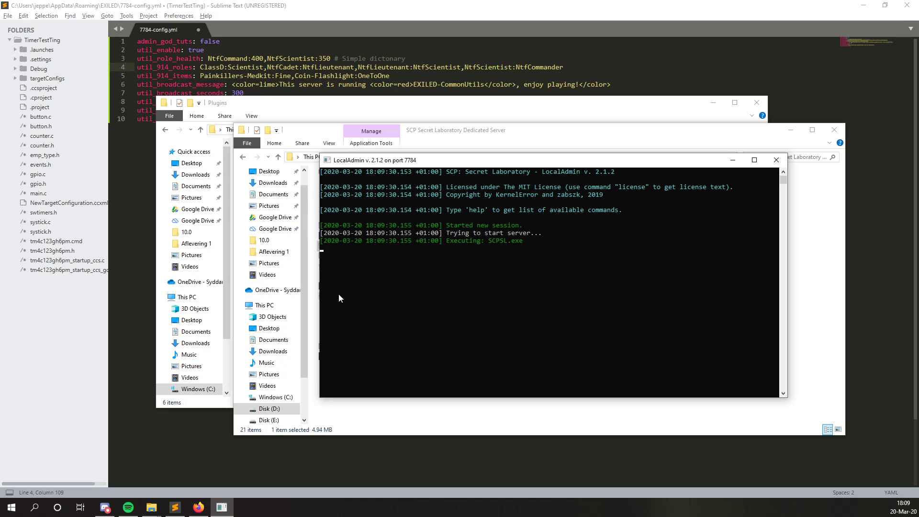
mouse_move(469, 166)
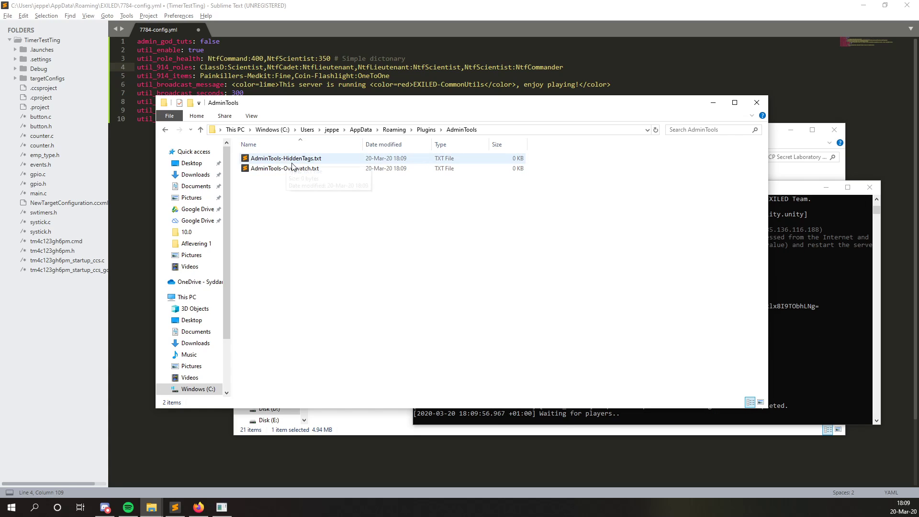
Open permissions.yml from Plugins > Exiled Permissions in Sublime Text
left_click(425, 130)
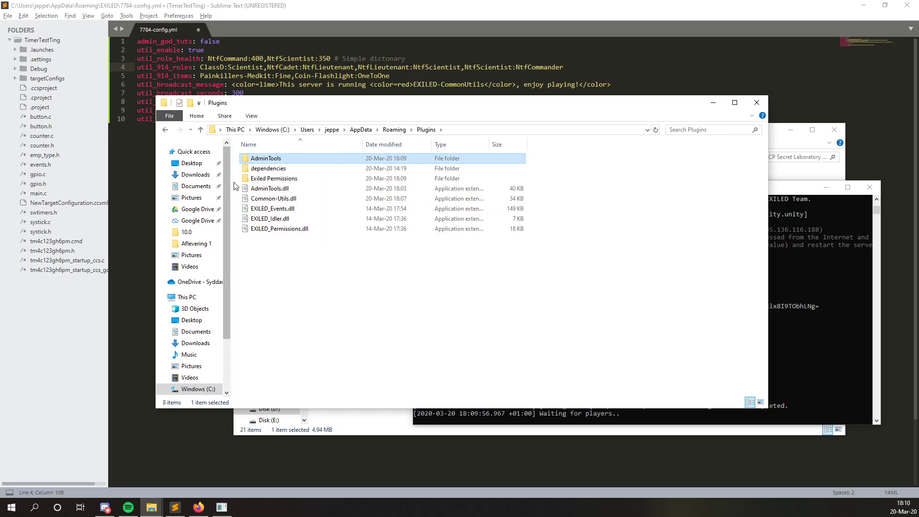
double_click(273, 178)
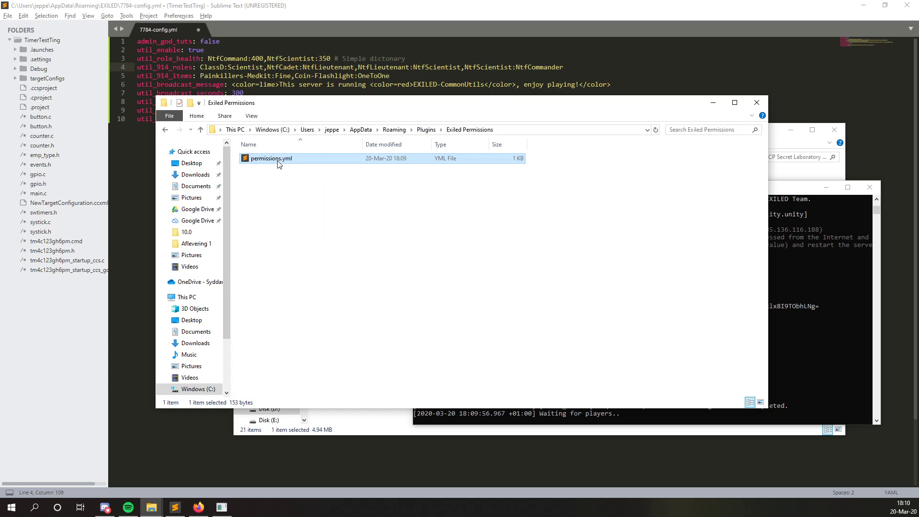
double_click(270, 159)
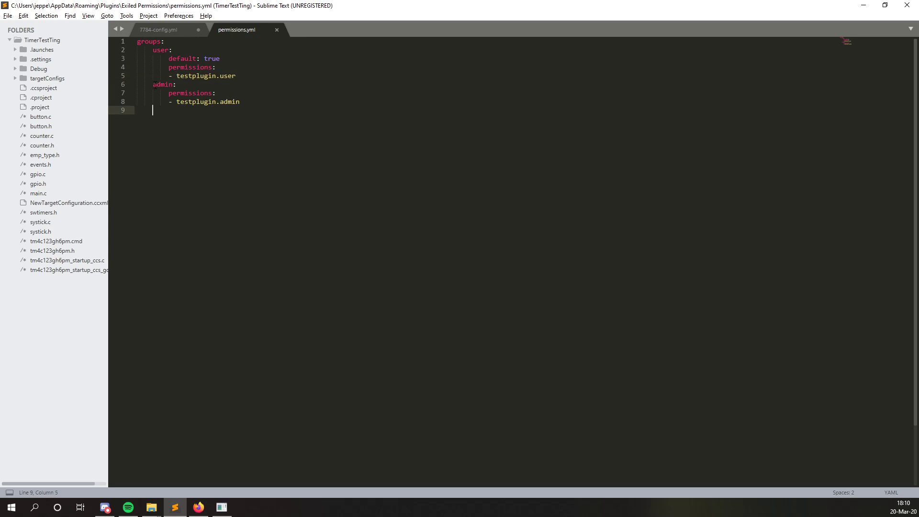
Add an 'owner' group below admin with the permission '.*'
left_click(160, 84)
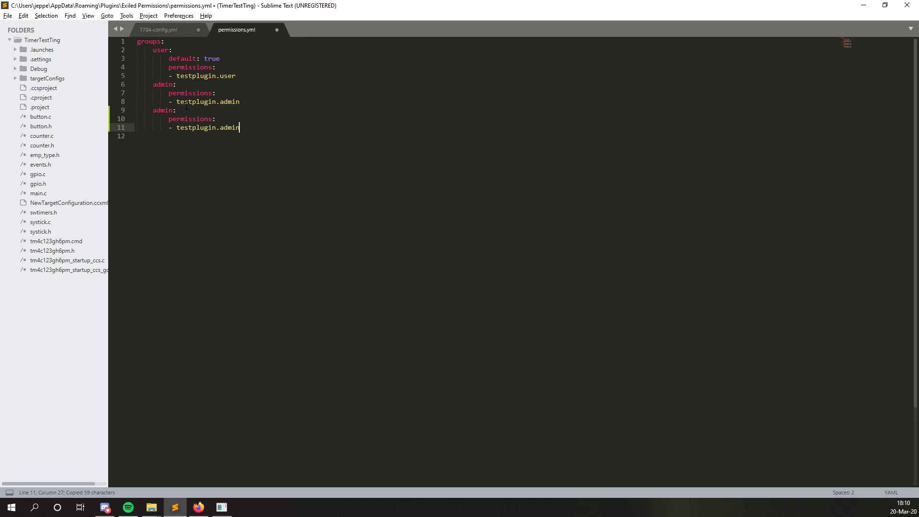
type("owner:")
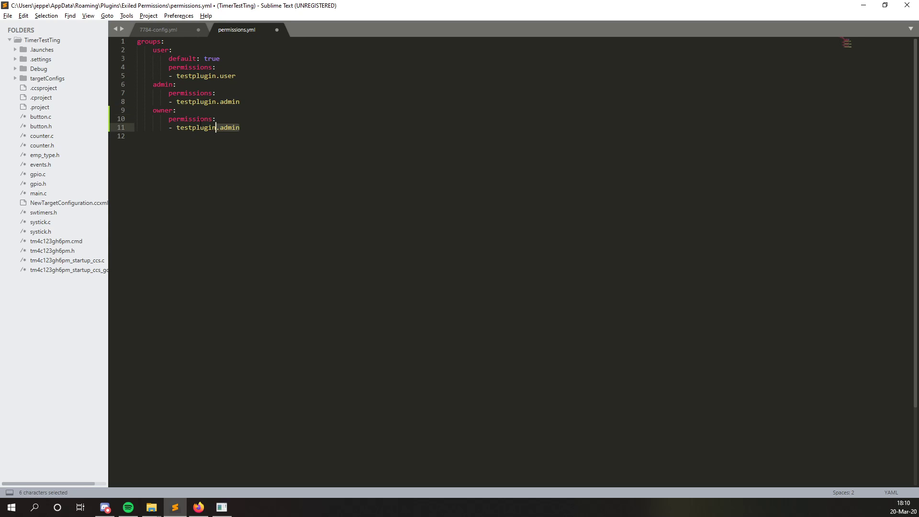
left_click_drag(203, 127, 170, 119)
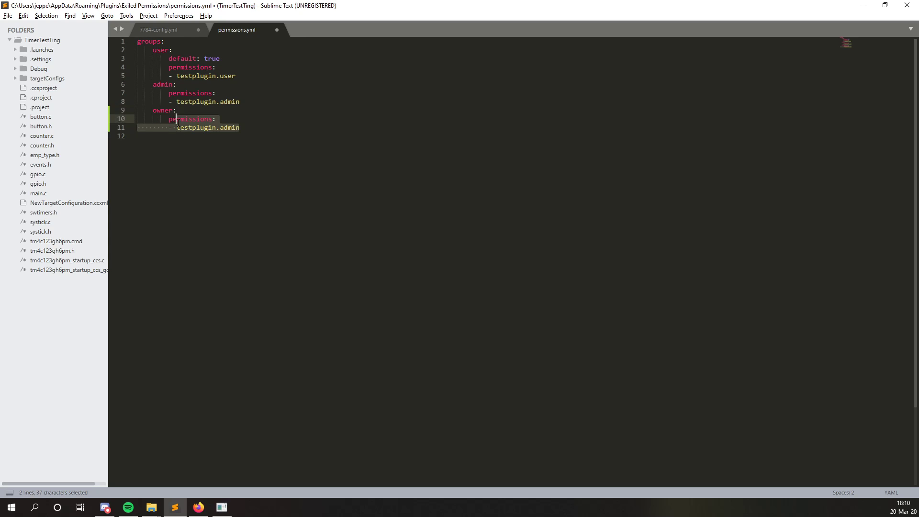
type(".*")
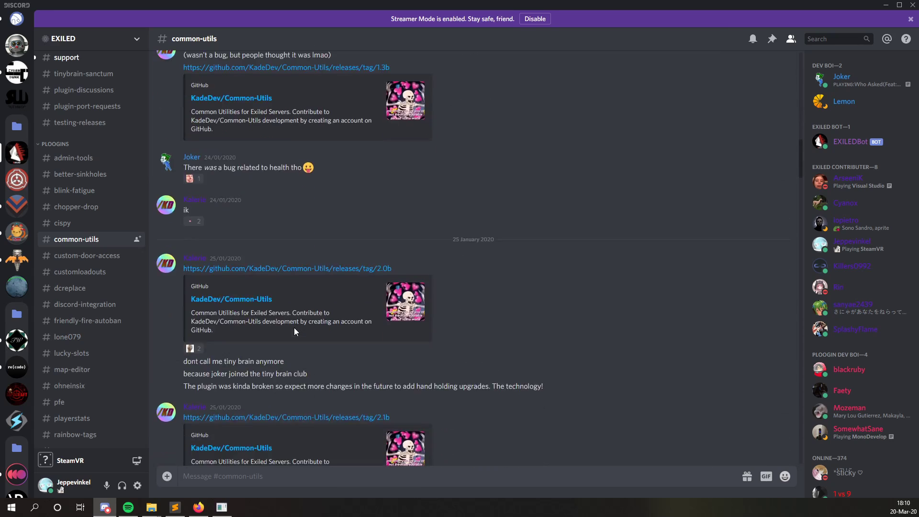
Scroll #common-utils down to the newest Common-Utils release posts
scroll("down", 3)
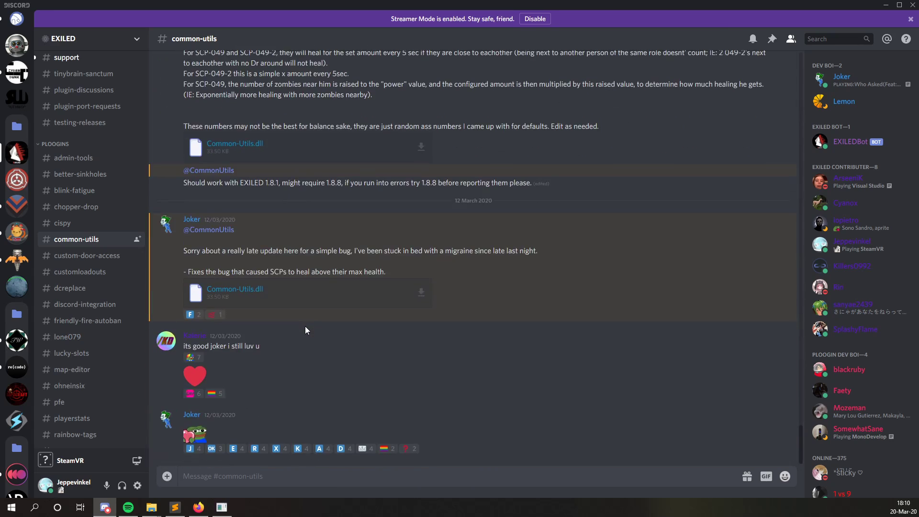
scroll("down", 3)
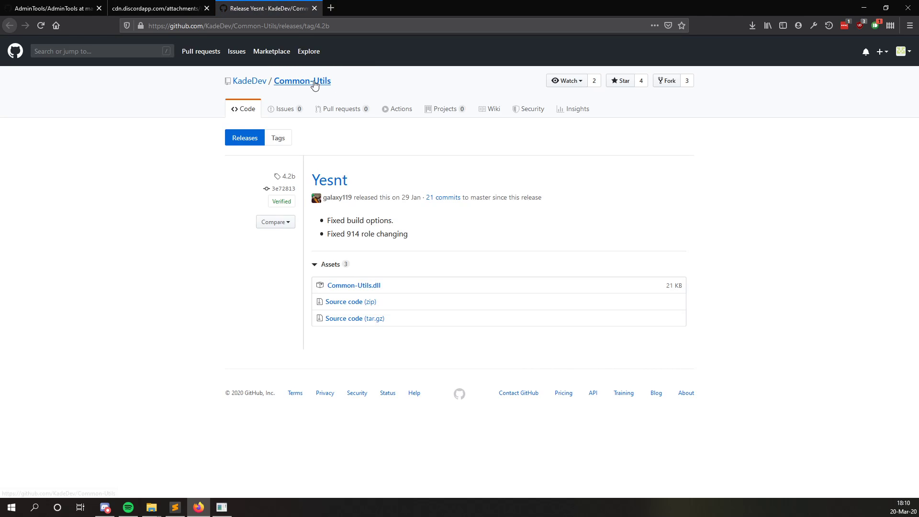
Open EventHandlers.cs in the Common-Utils repo and search it for 'per'
left_click(302, 81)
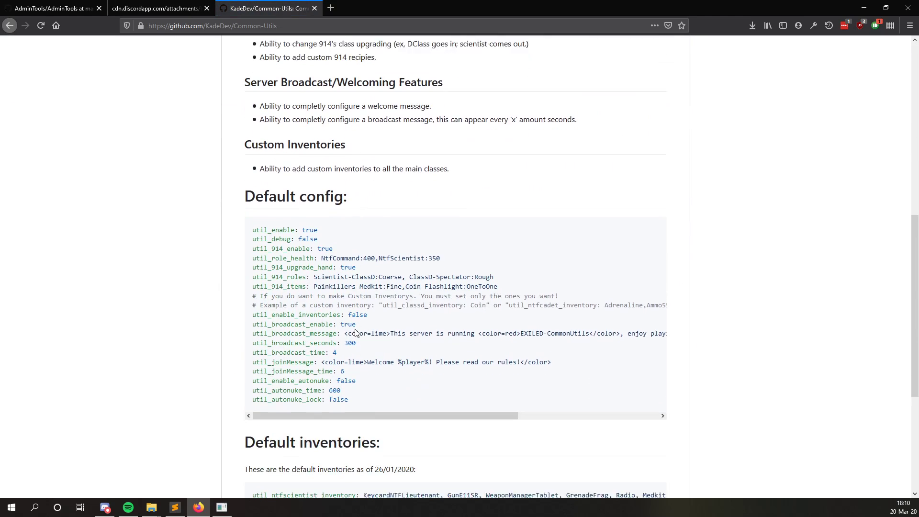
scroll("down", 3)
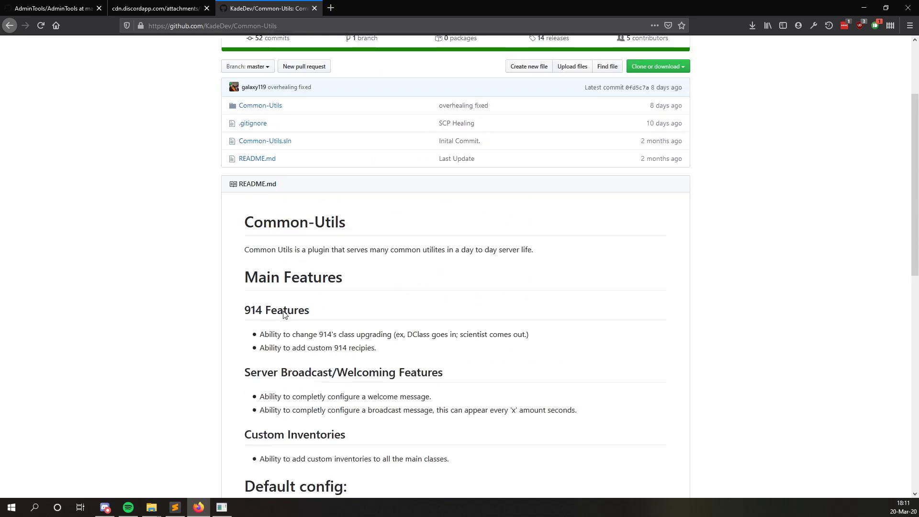
left_click(260, 105)
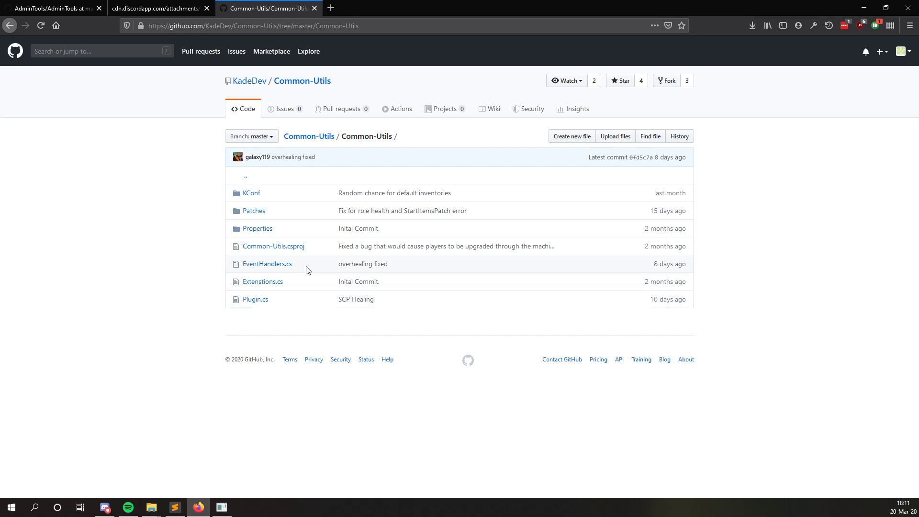
left_click(267, 264)
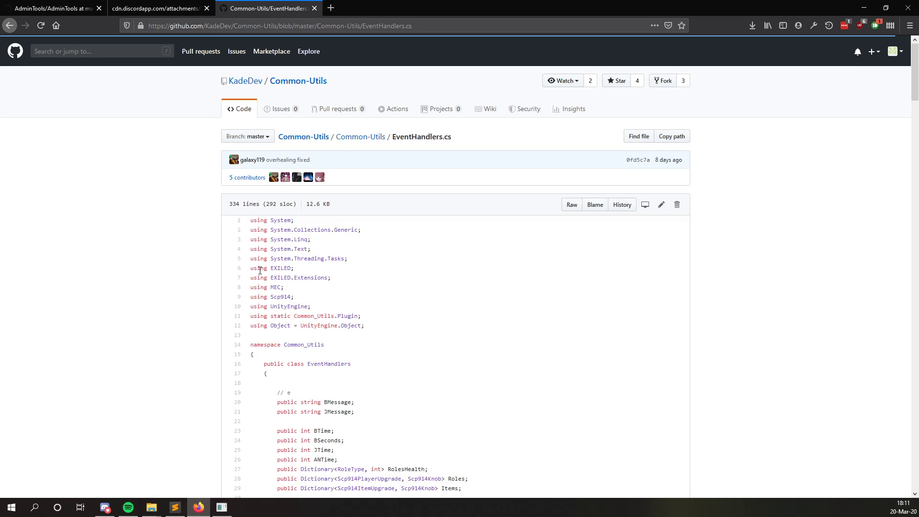
scroll("down", 3)
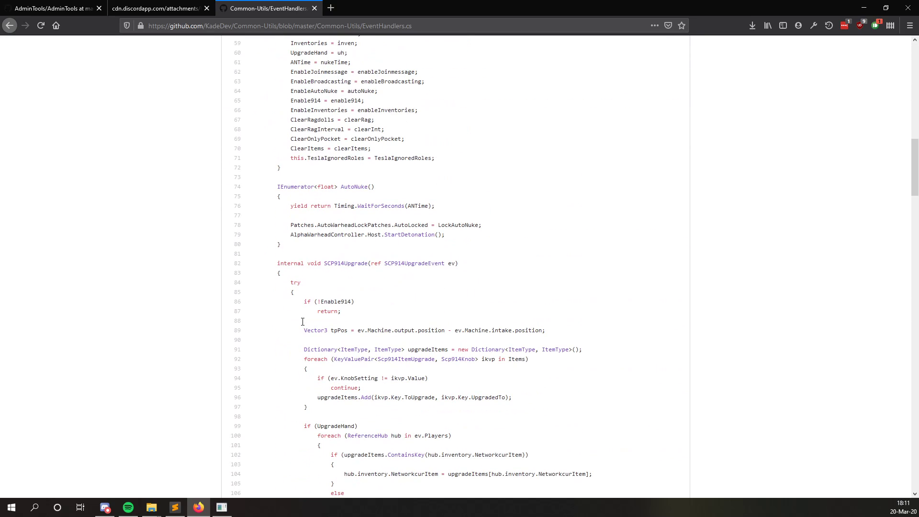
scroll("down", 3)
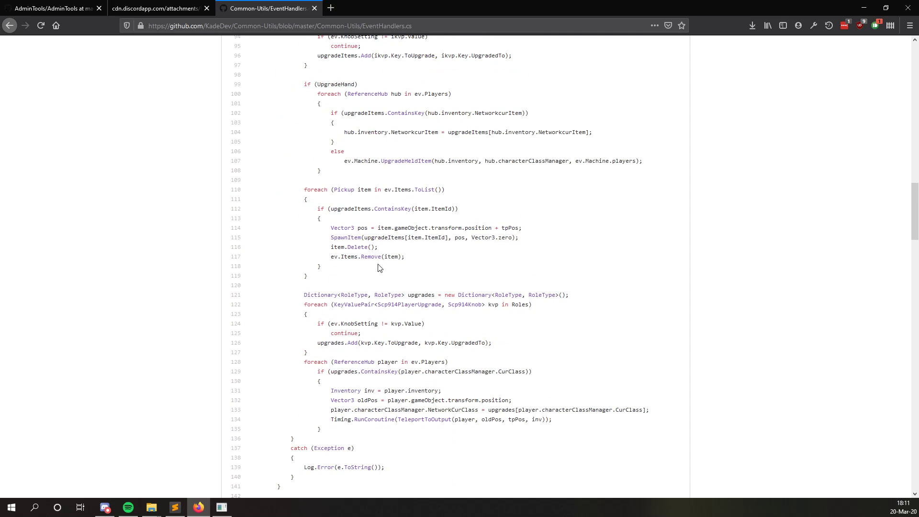
type("permission")
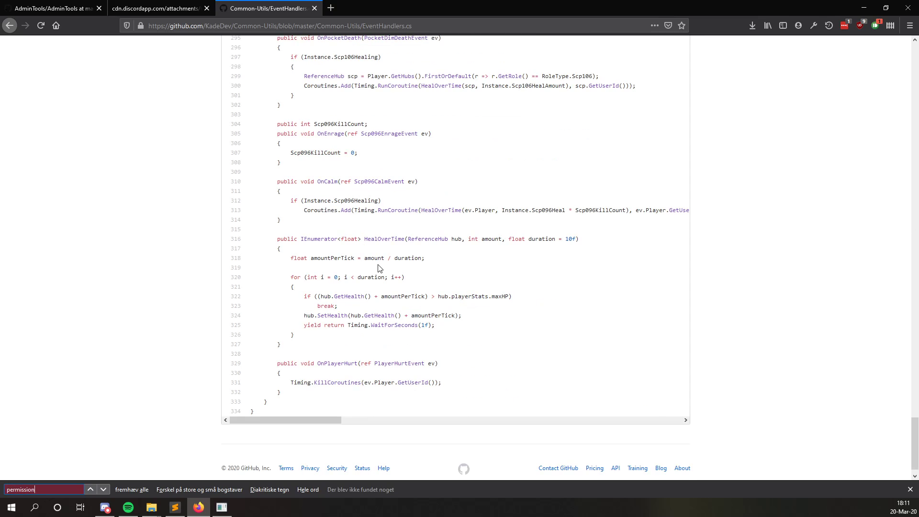
mouse_move(97, 86)
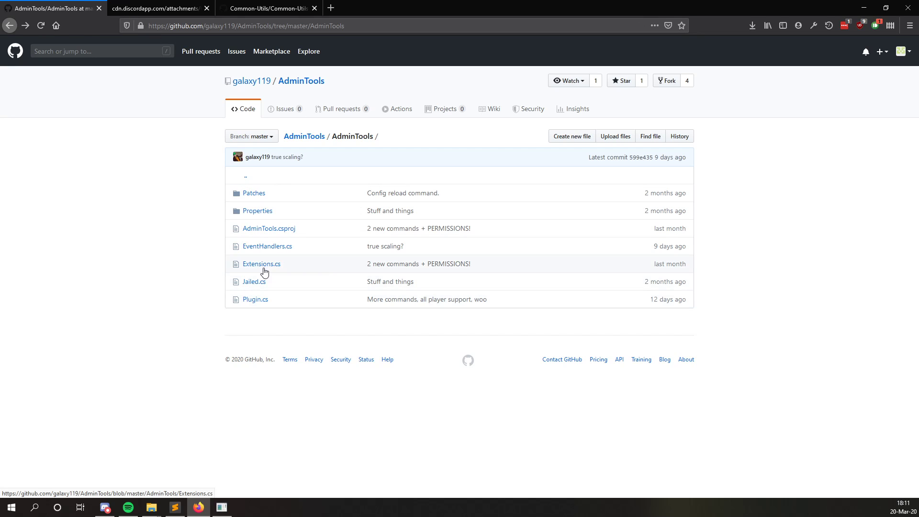
Open AdminTools' EventHandlers.cs on GitHub and search 'permission' to find checks like at.kick
left_click(260, 264)
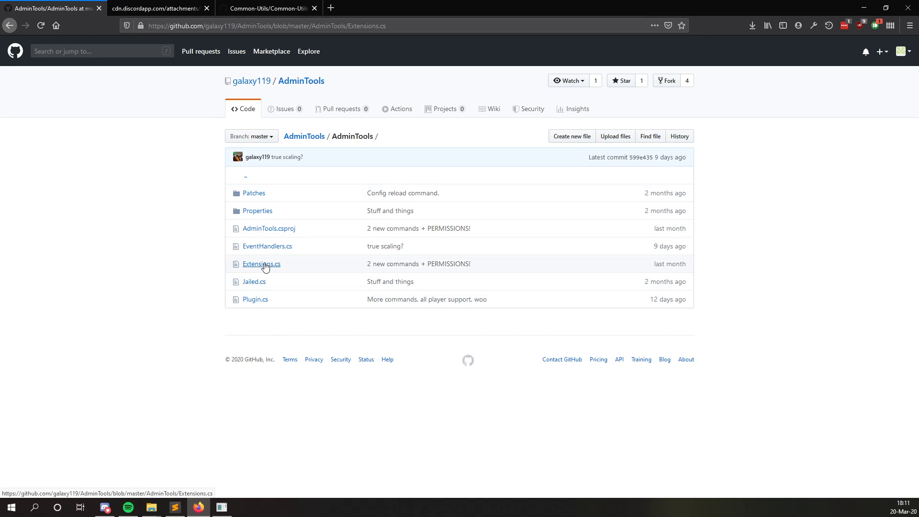
left_click(260, 263)
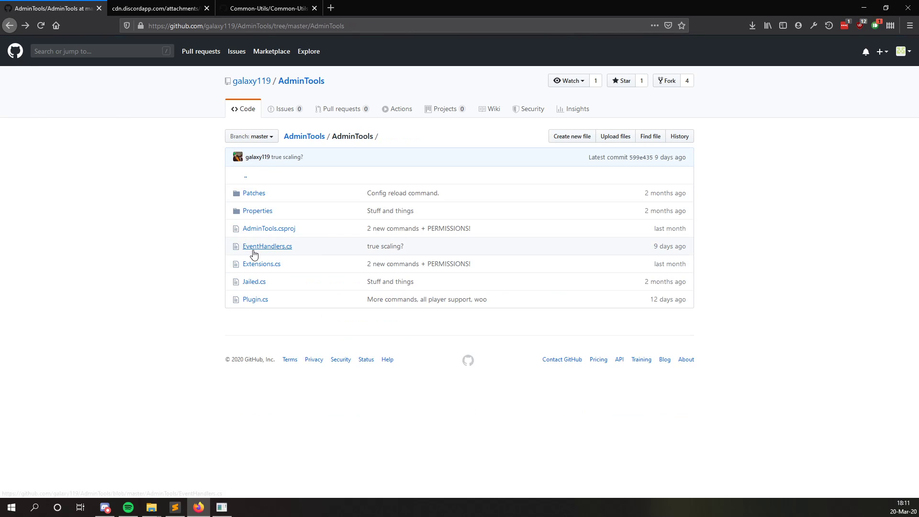
left_click(267, 245)
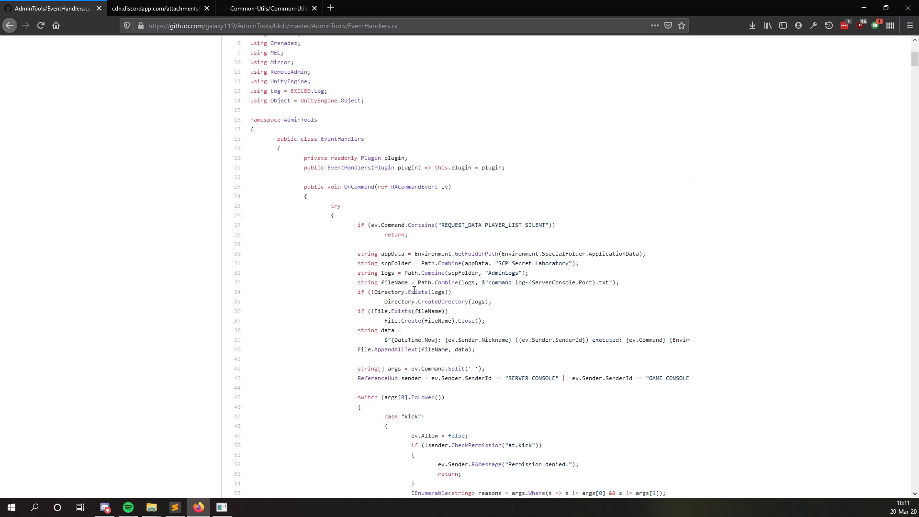
type("permission")
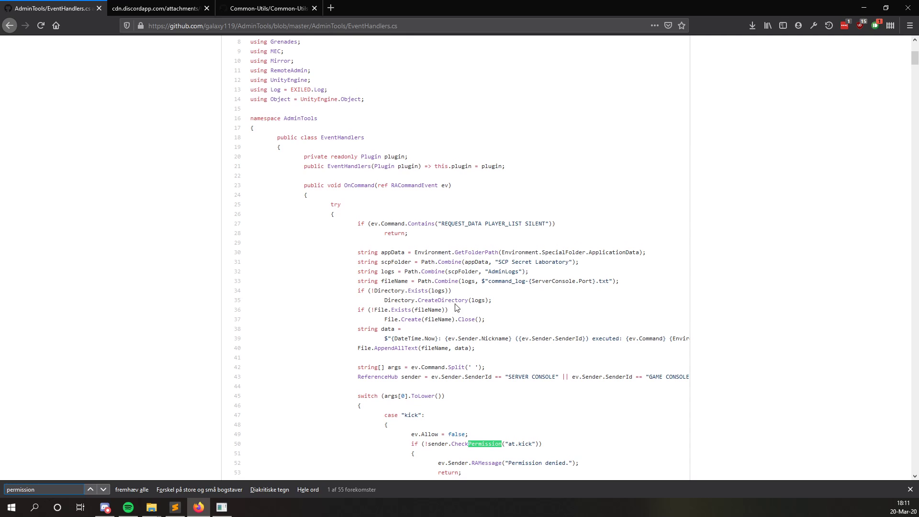
scroll("down", 3)
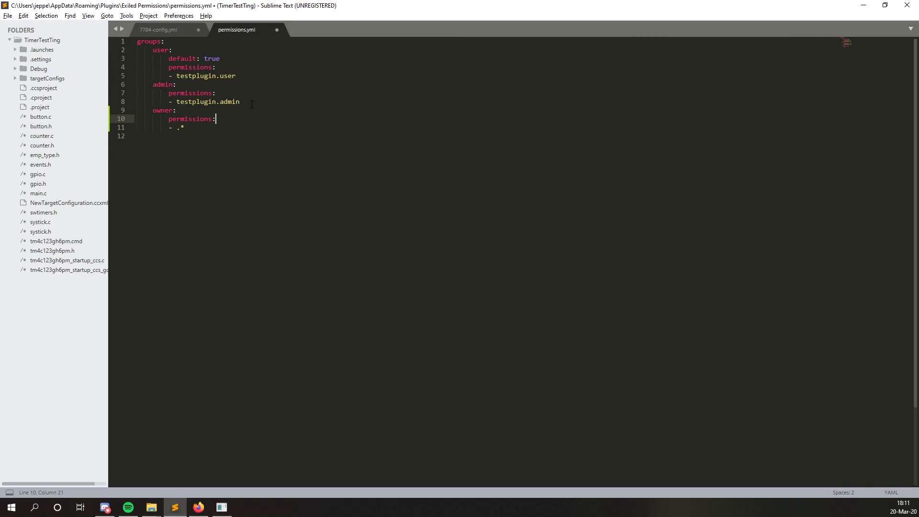
Enter '- at.kick' under the admin group's permissions, replacing testplugin.admin
type("at.kick")
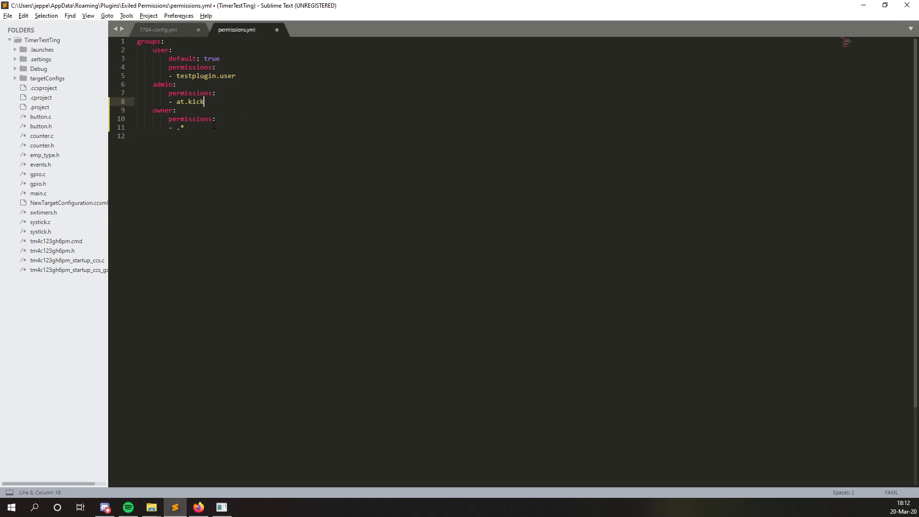
left_click(105, 507)
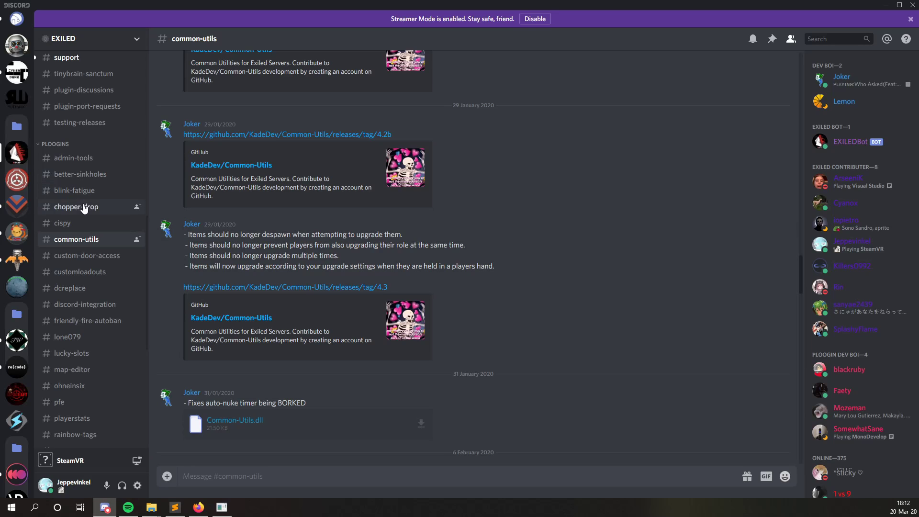
Open Discord's #admin-tools channel and select the at.mute permission node
left_click(73, 157)
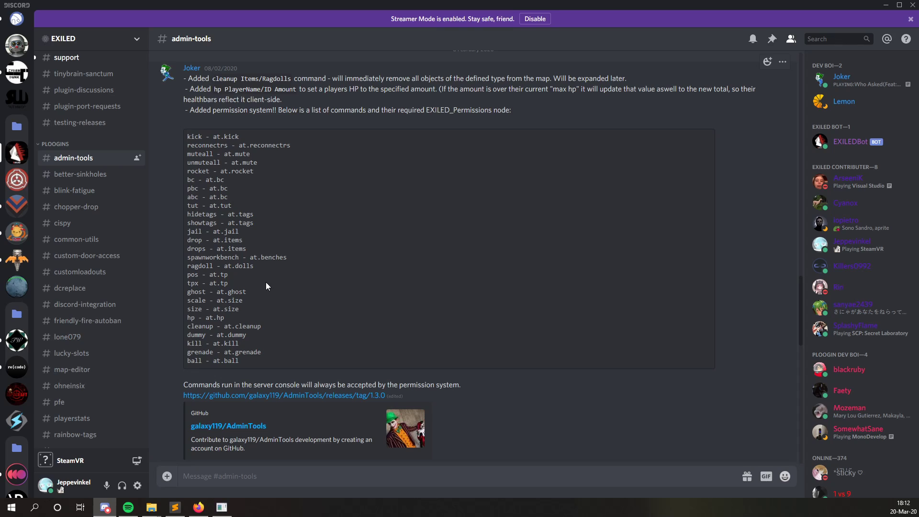
mouse_move(250, 354)
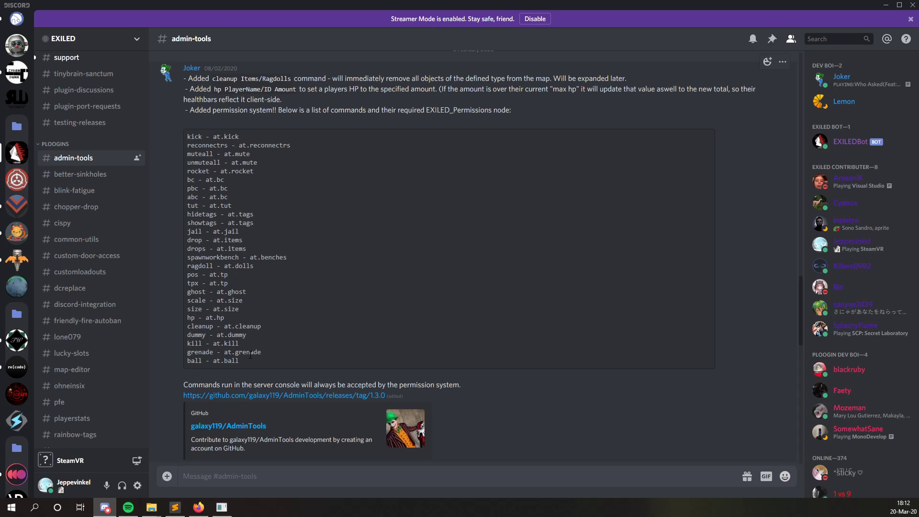
mouse_move(269, 354)
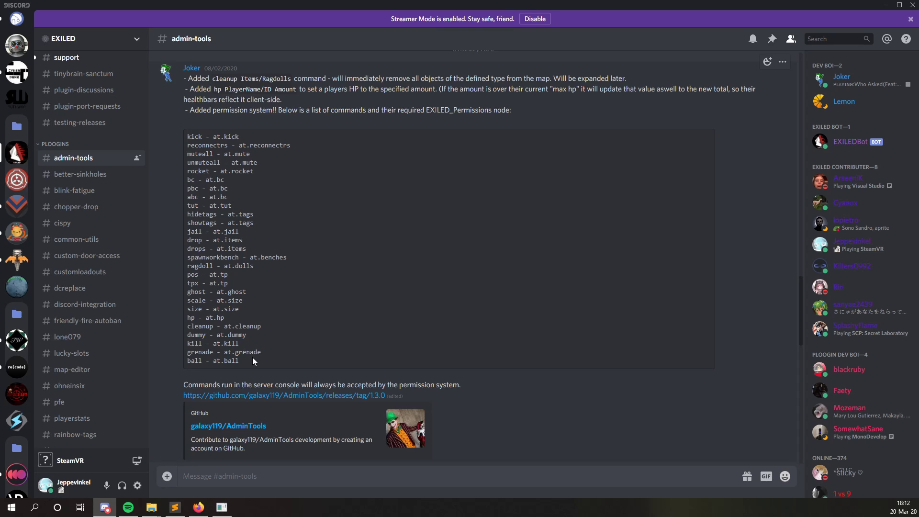
mouse_move(215, 159)
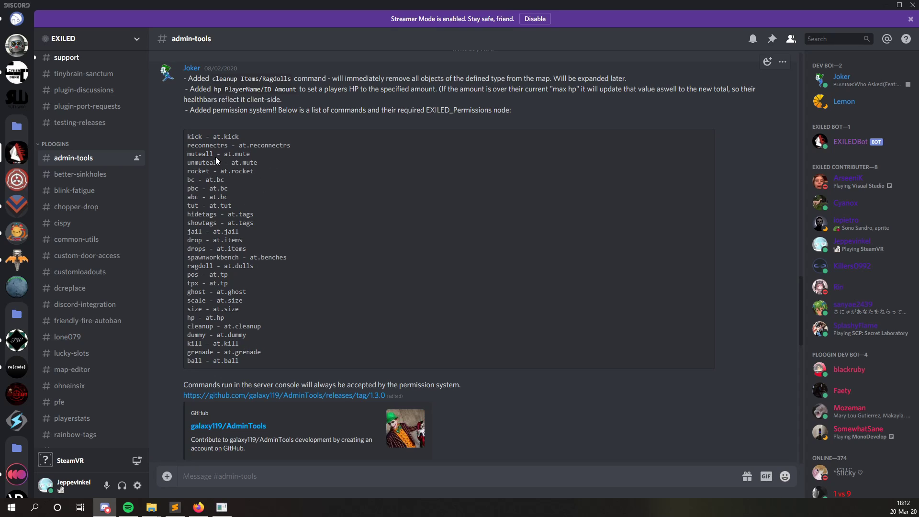
double_click(236, 154)
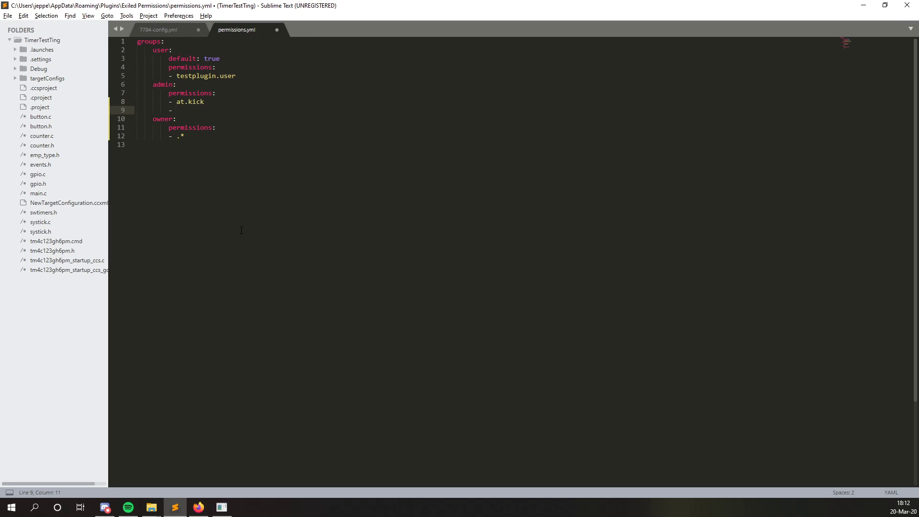
Add '- at.mute' as a second admin permission and save permissions.yml
type("at.mute")
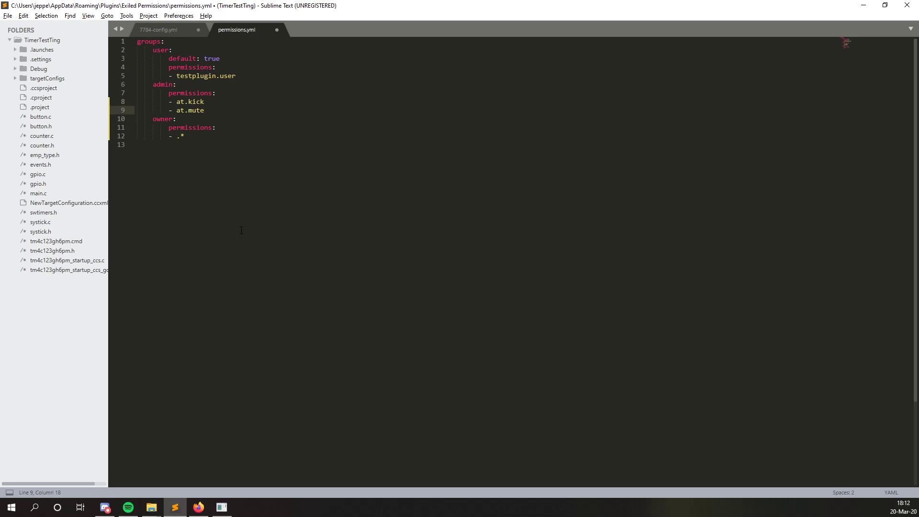
mouse_move(214, 191)
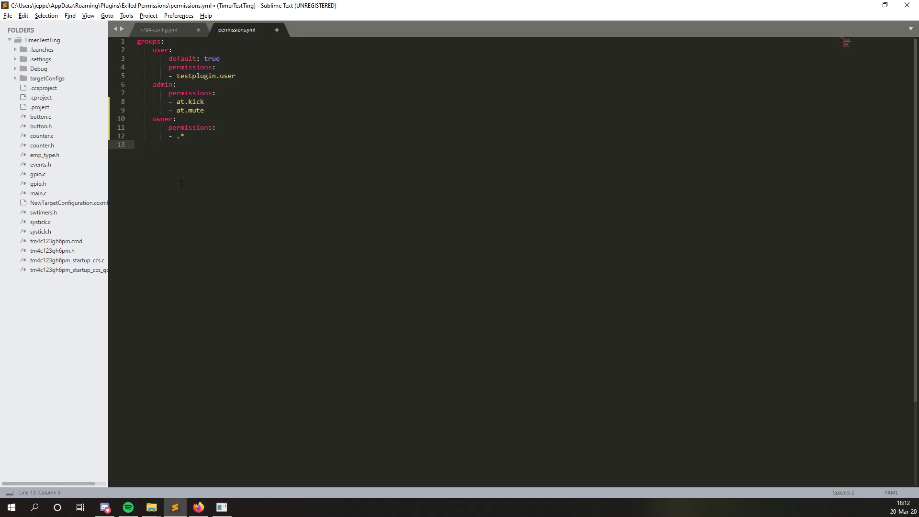
key("ctrl+s")
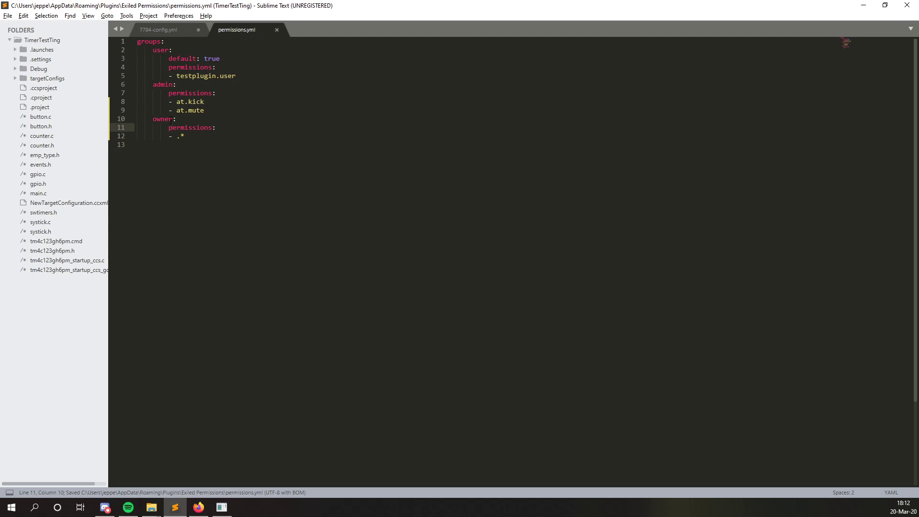
left_click(167, 119)
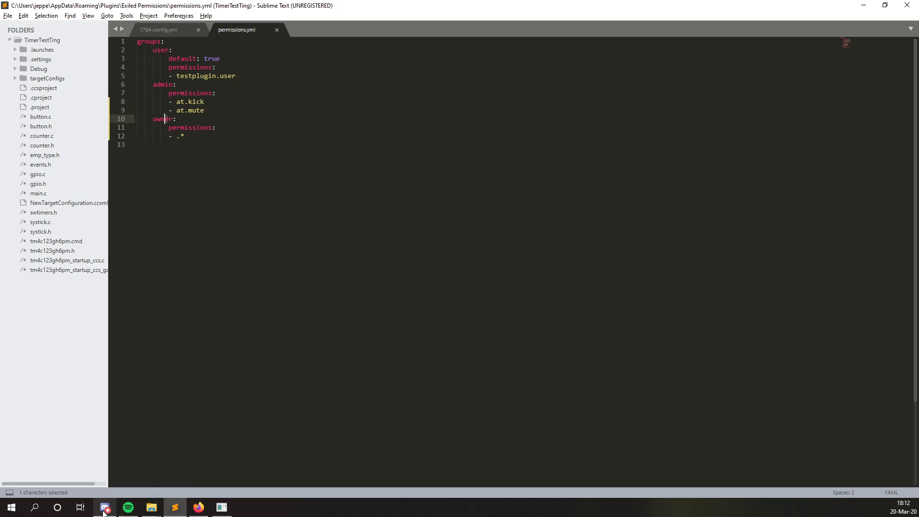
Navigate File Explorer from Exiled Permissions up through Plugins to Roaming and enter SCP Secret Laboratory
left_click(150, 507)
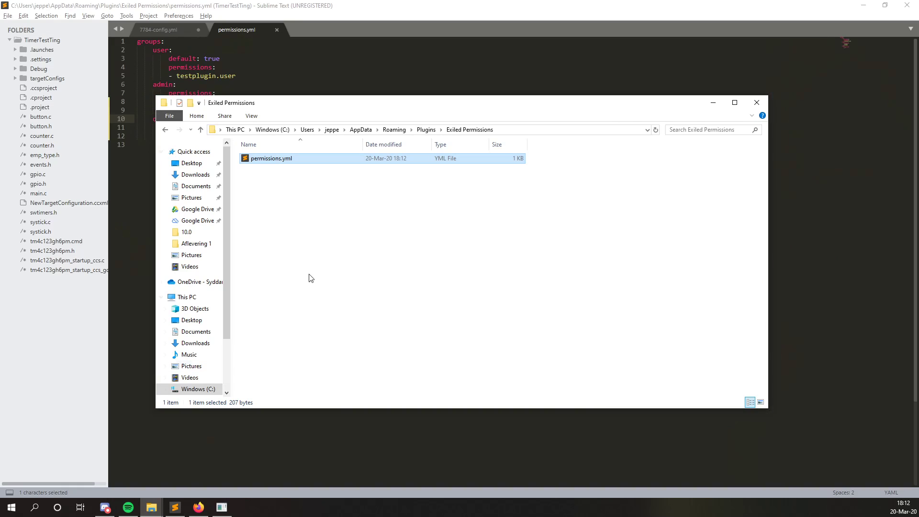
left_click(394, 130)
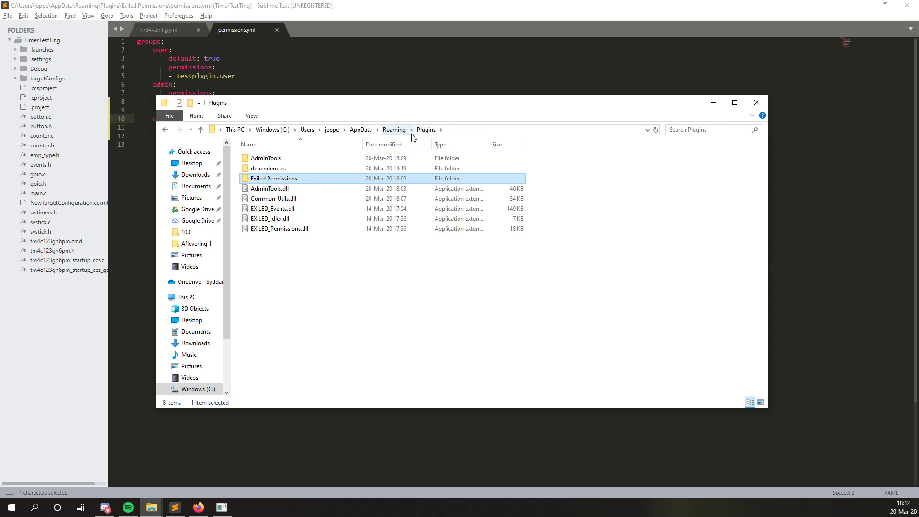
left_click(393, 130)
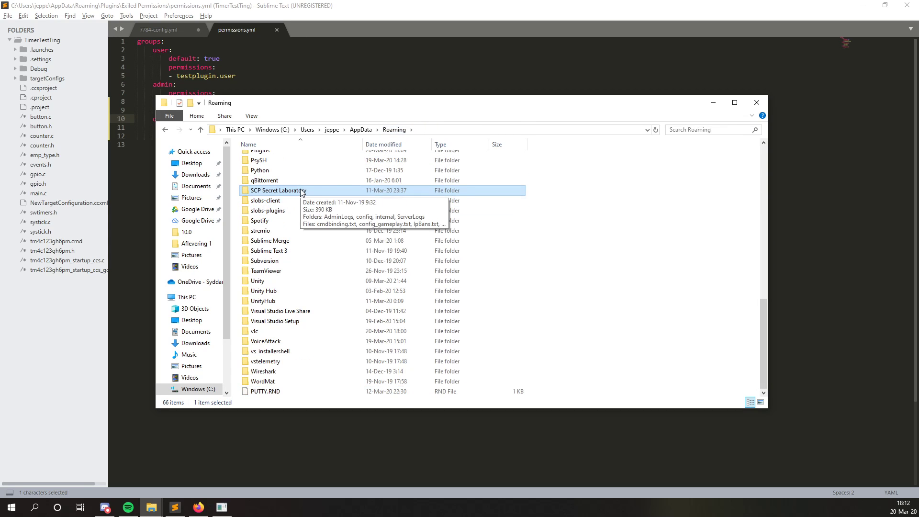
double_click(278, 189)
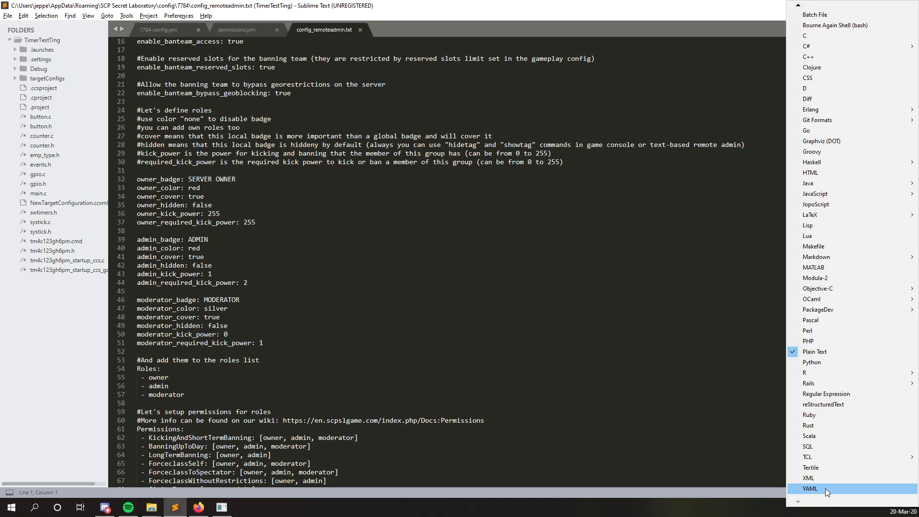
Highlight config_remoteadmin.txt as YAML and compare its owner and admin roles with permissions.yml
left_click(811, 489)
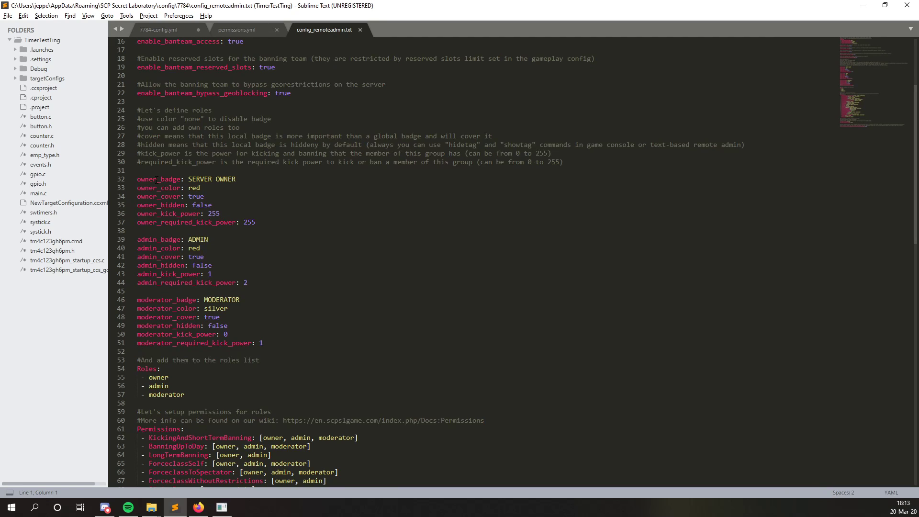
double_click(146, 178)
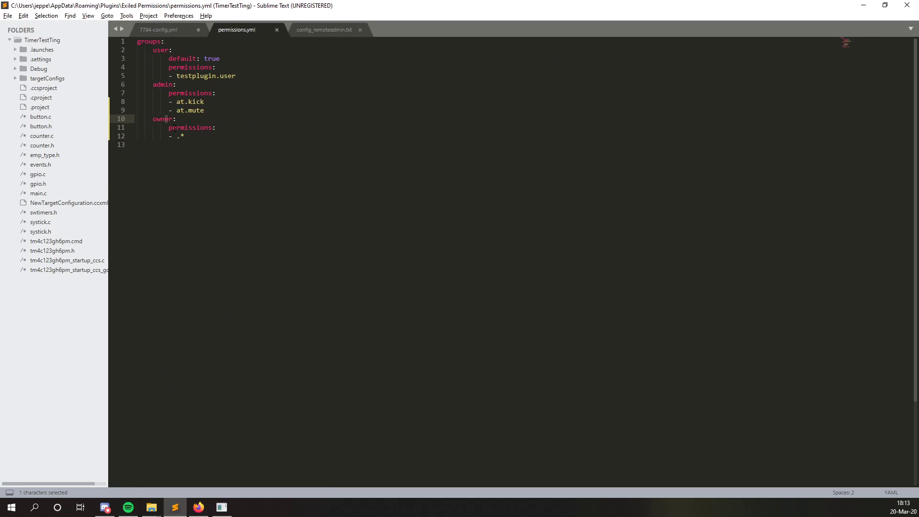
left_click(325, 30)
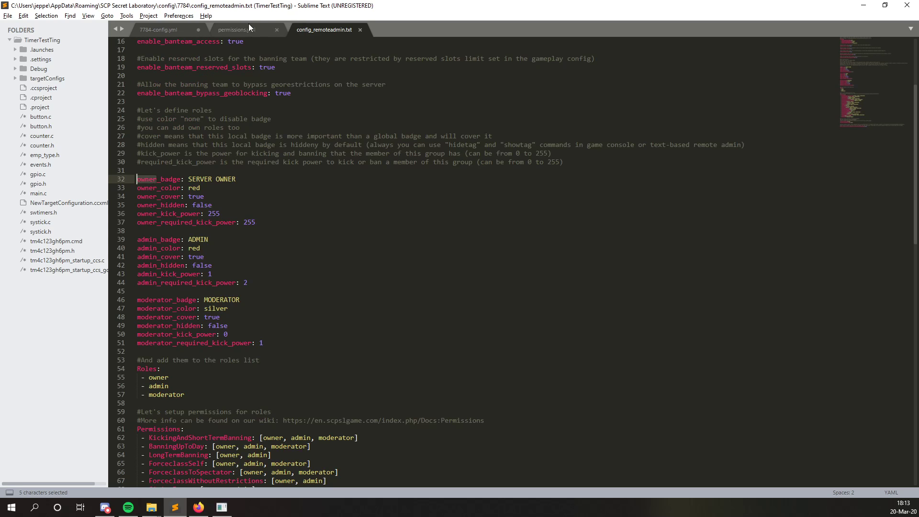
left_click(233, 29)
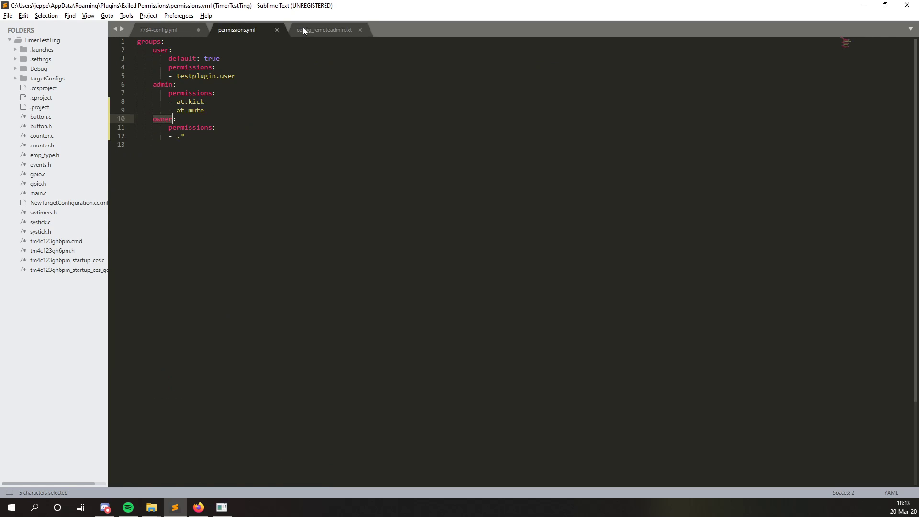
left_click(326, 30)
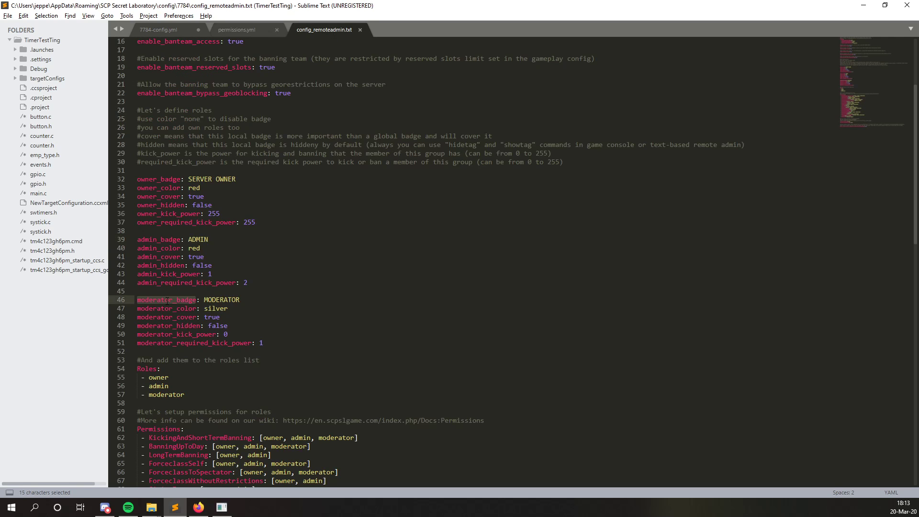
left_click(236, 30)
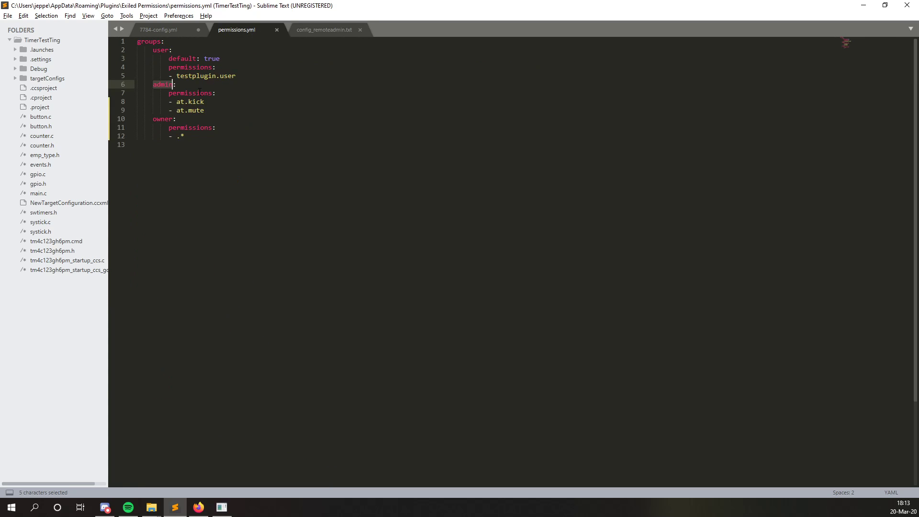
Check the moderator role, then close config_remoteadmin.txt and permissions.yml
left_click(325, 30)
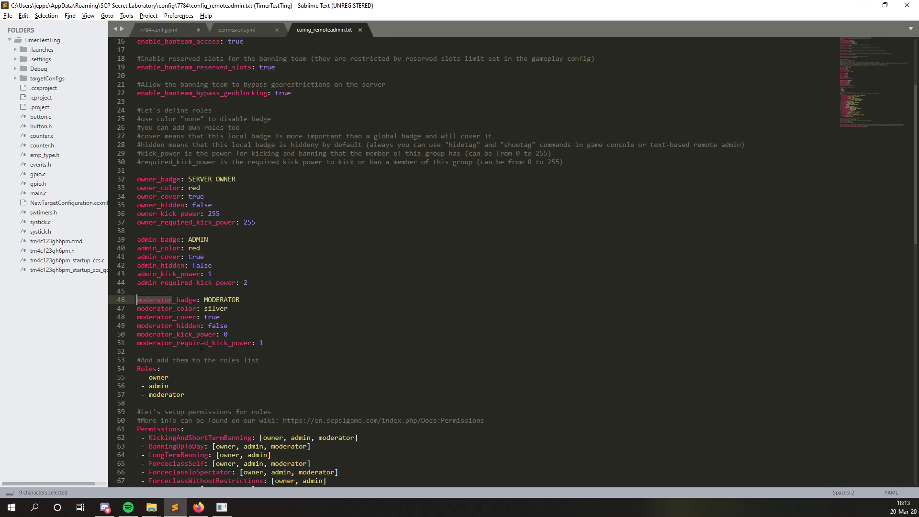
left_click(236, 29)
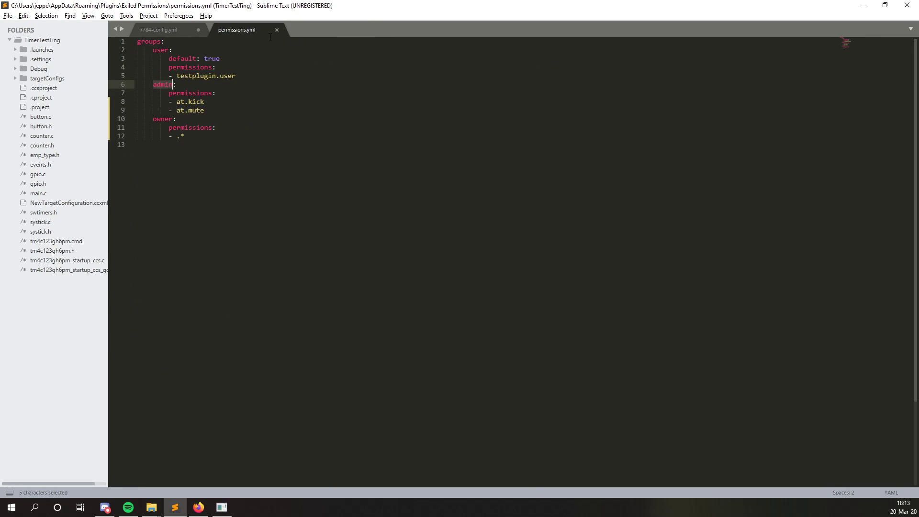
left_click(158, 30)
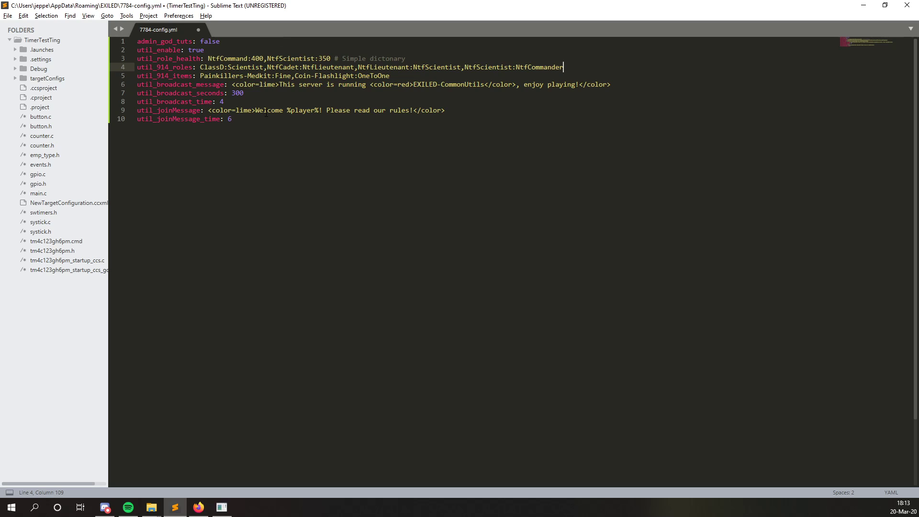